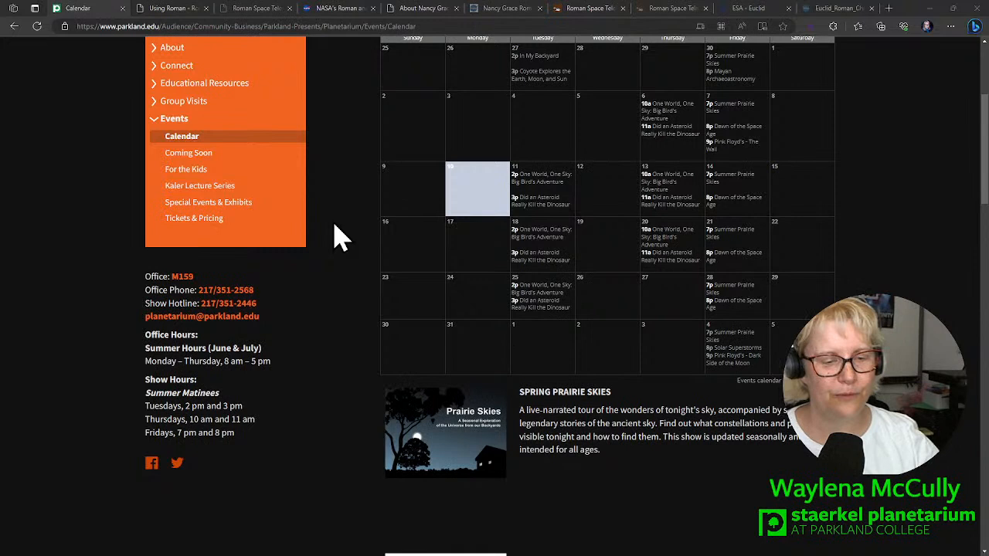
pyautogui.moveTo(773, 238)
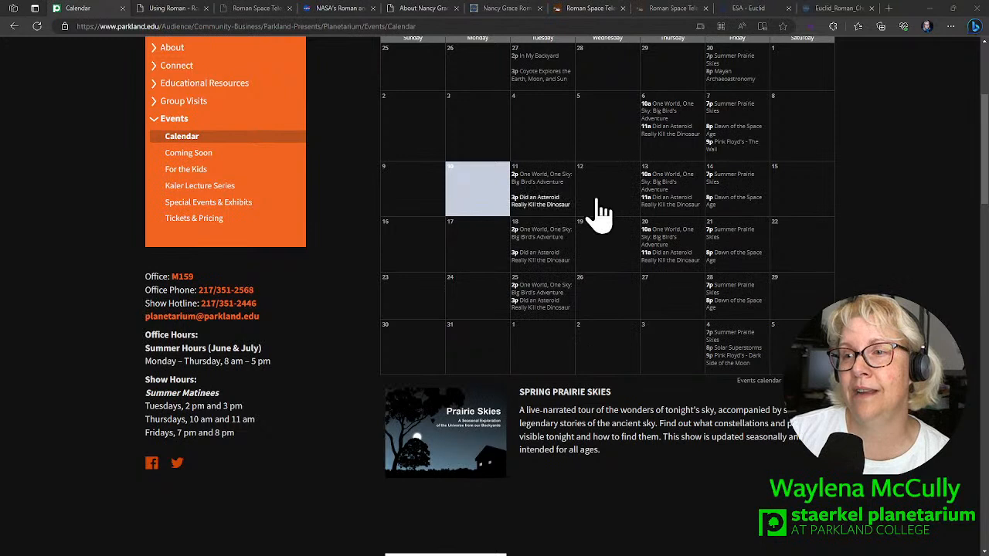
# View the Big Bird's Adventure show details, then switch to the Roman Space Observer game page
pyautogui.click(544, 177)
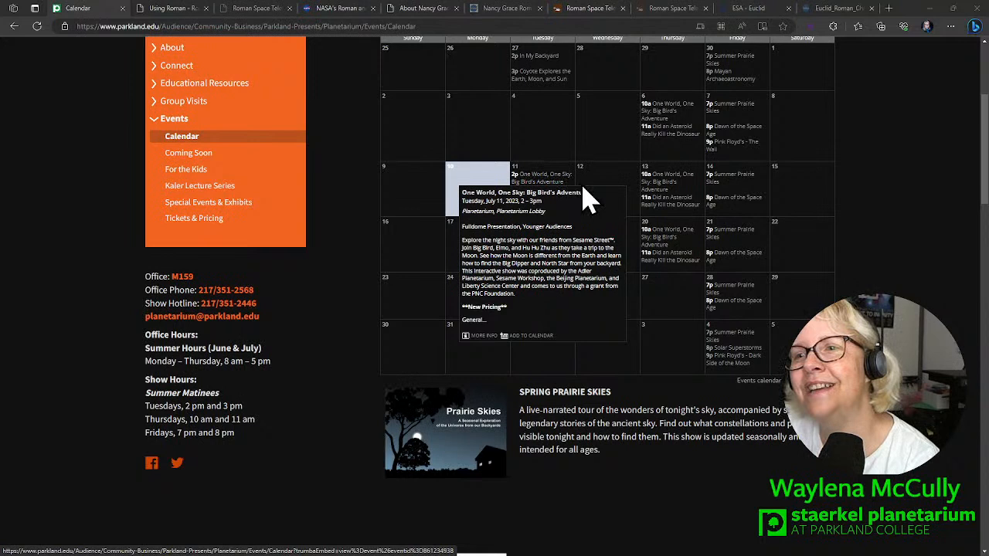
pyautogui.moveTo(671, 198)
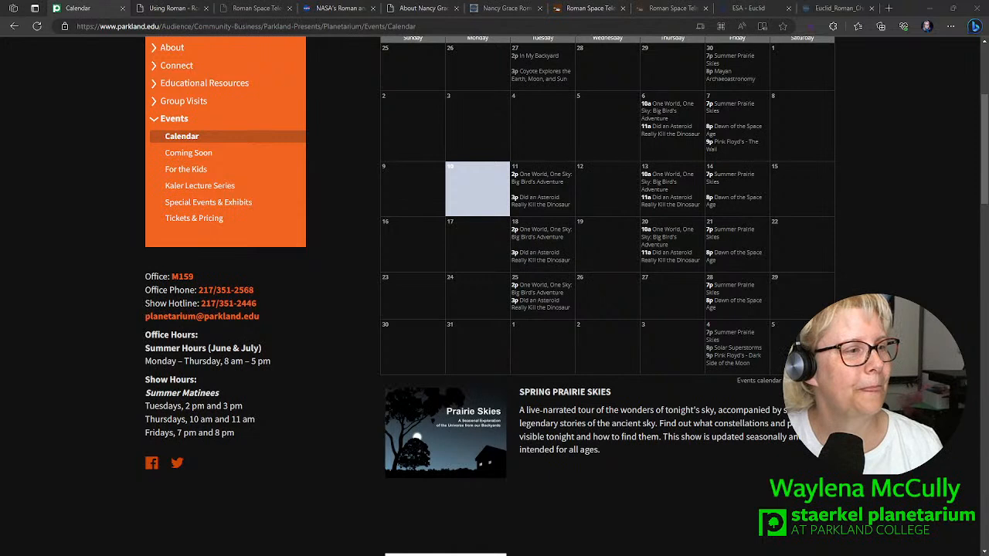
pyautogui.moveTo(750, 185)
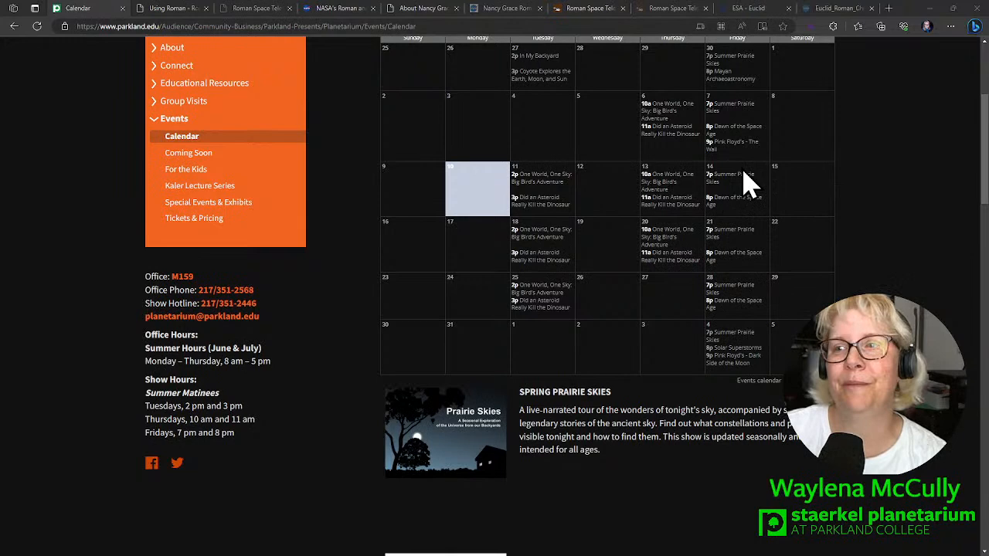
pyautogui.moveTo(806, 220)
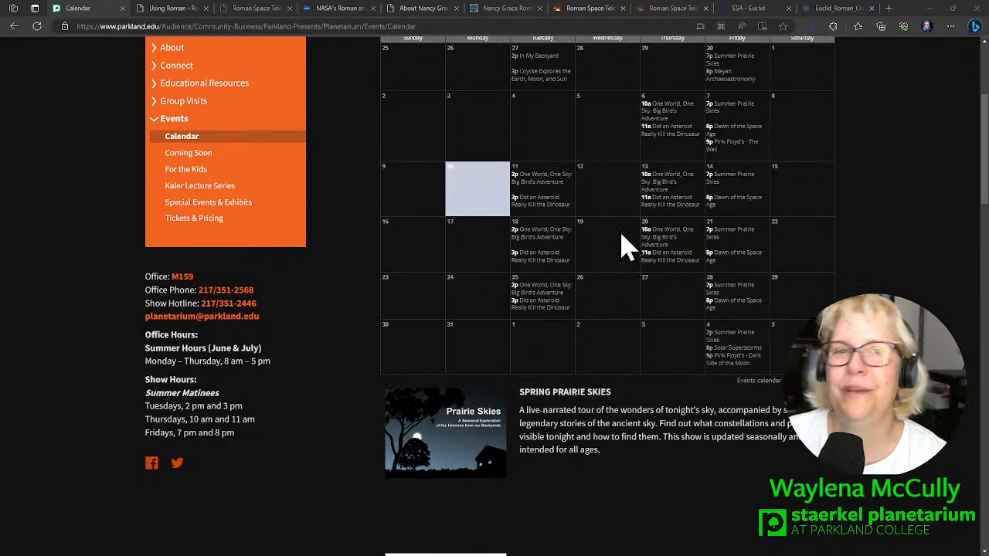
pyautogui.moveTo(672, 232)
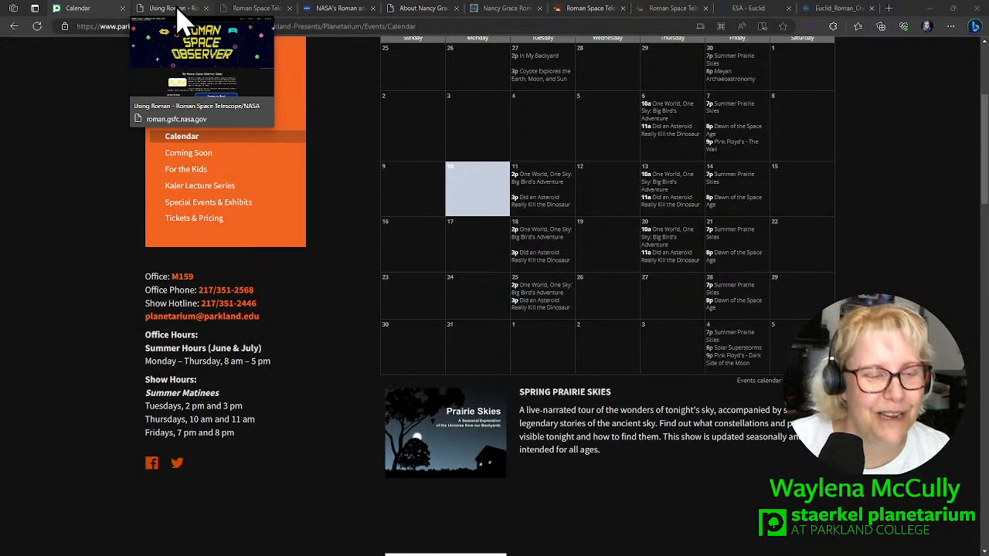
pyautogui.click(169, 8)
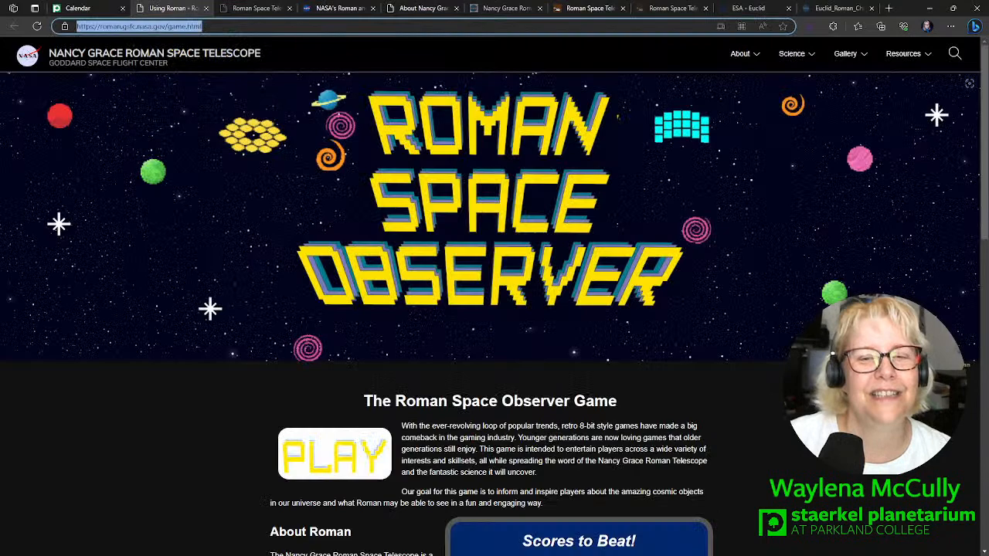
pyautogui.moveTo(260, 9)
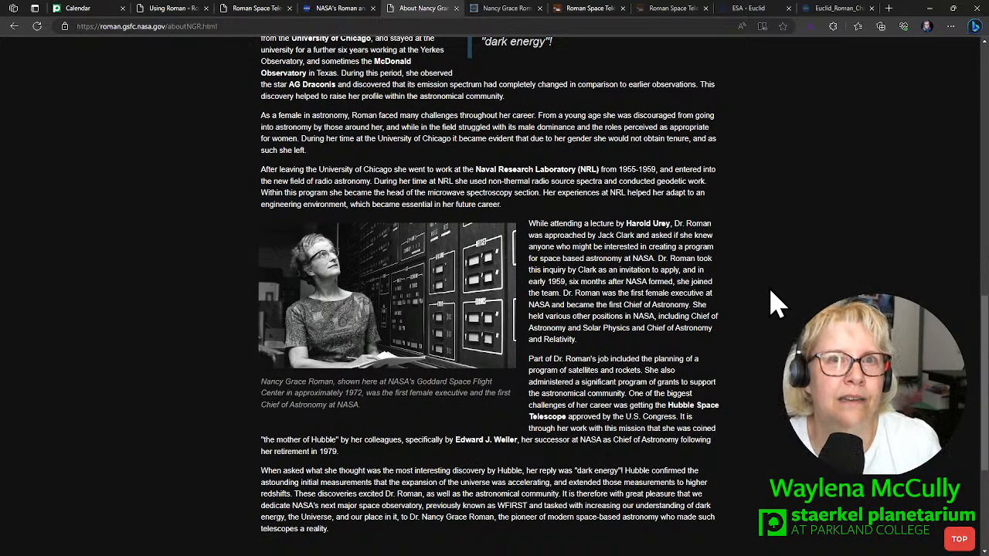
pyautogui.moveTo(785, 285)
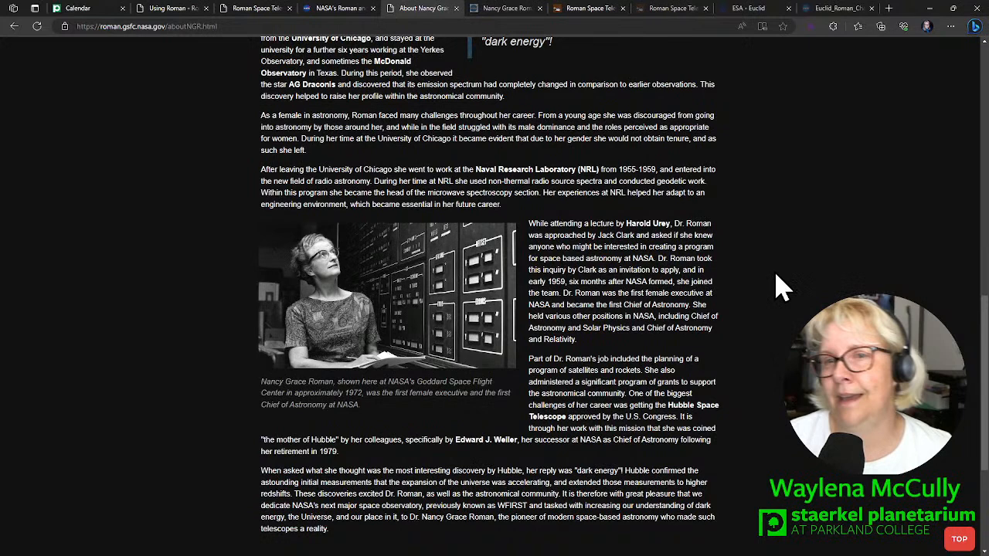
pyautogui.moveTo(286, 441)
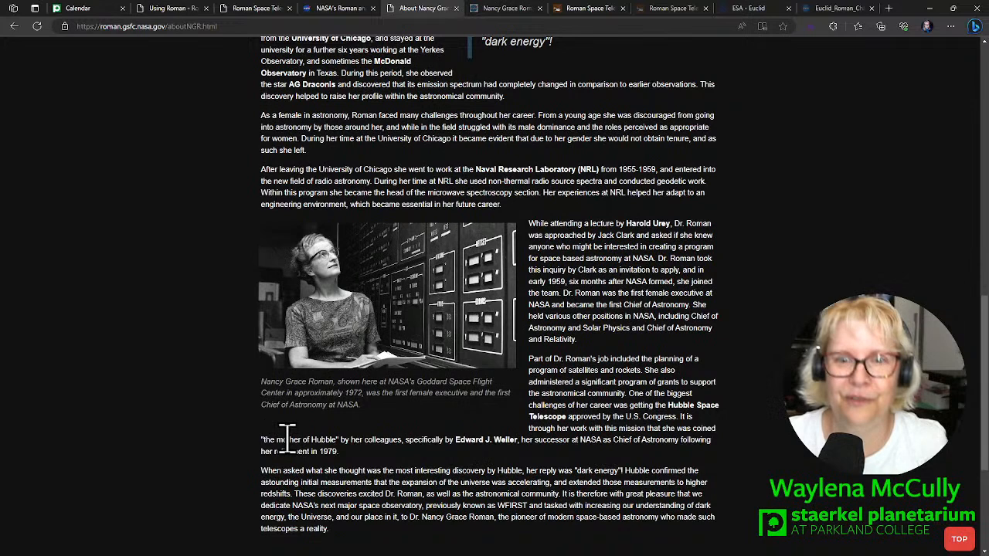
pyautogui.scroll(-3)
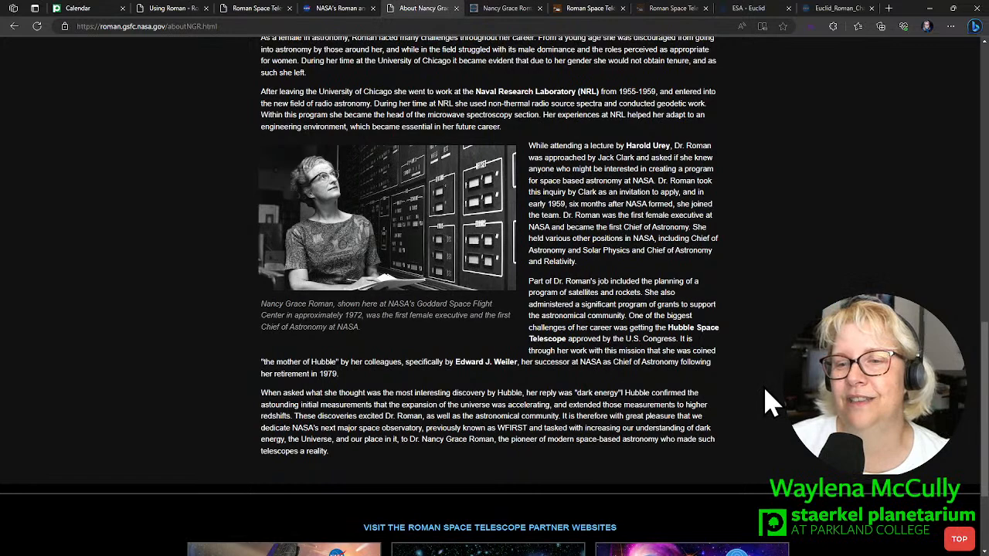
pyautogui.scroll(3)
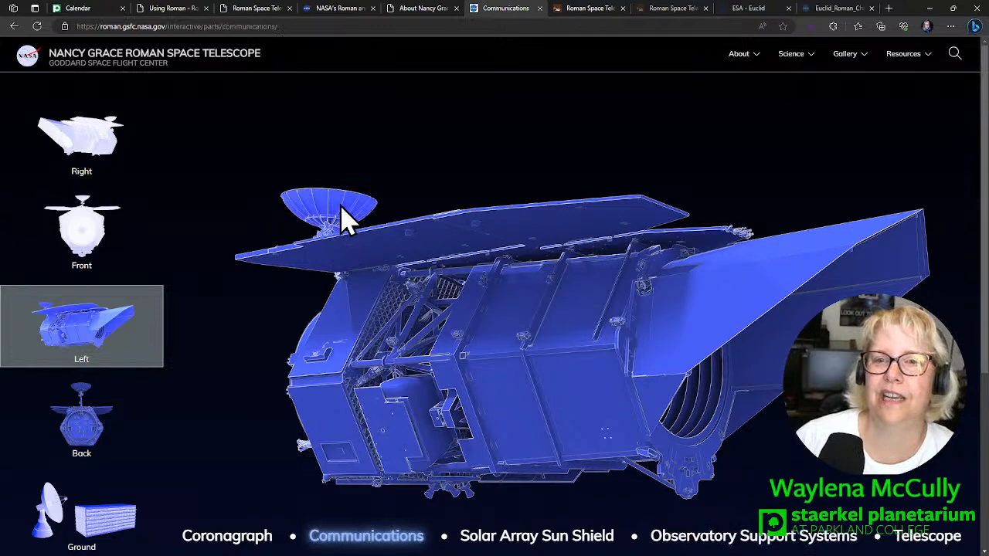
# Open the Telescope part, then its Primary Mirror Assembly (PMA) details subpage
pyautogui.click(328, 208)
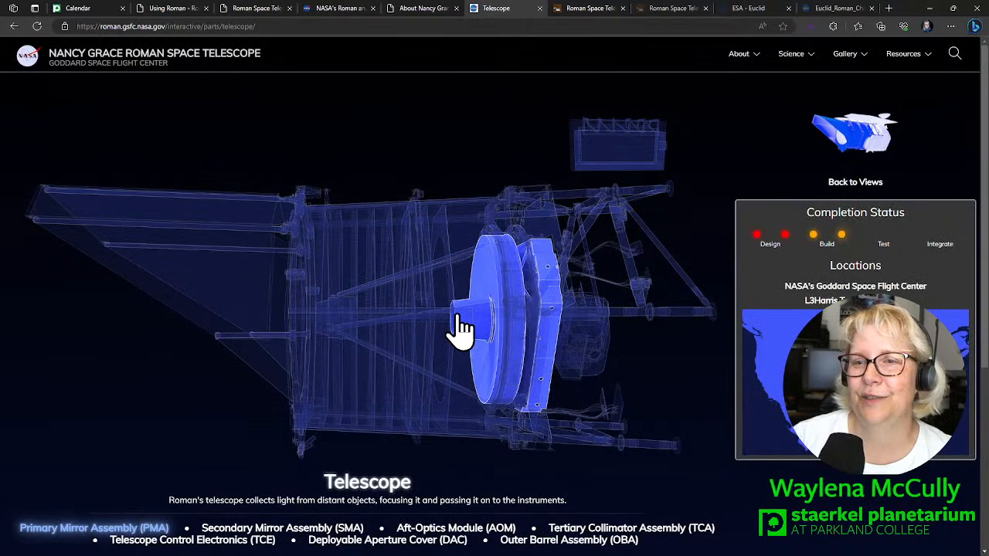
pyautogui.click(93, 528)
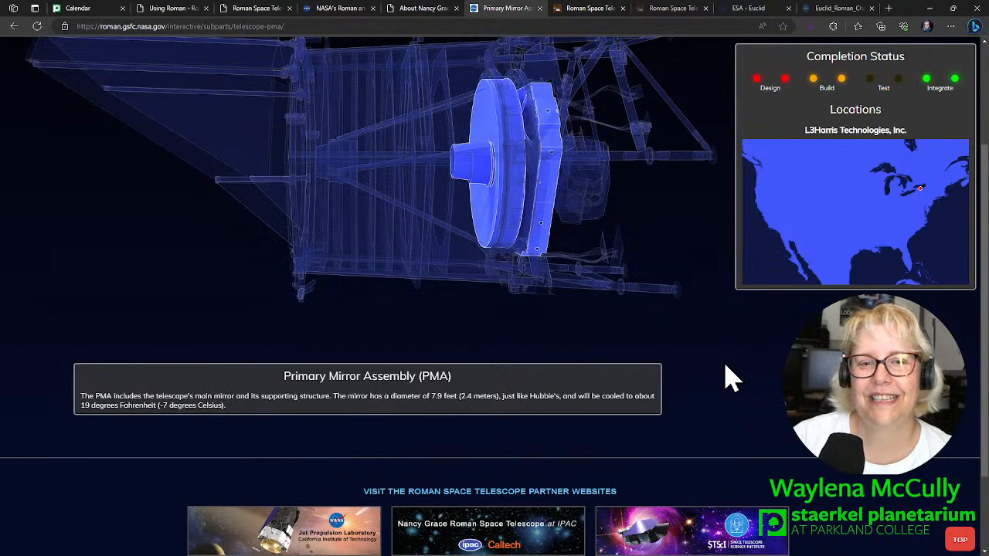
pyautogui.scroll(-3)
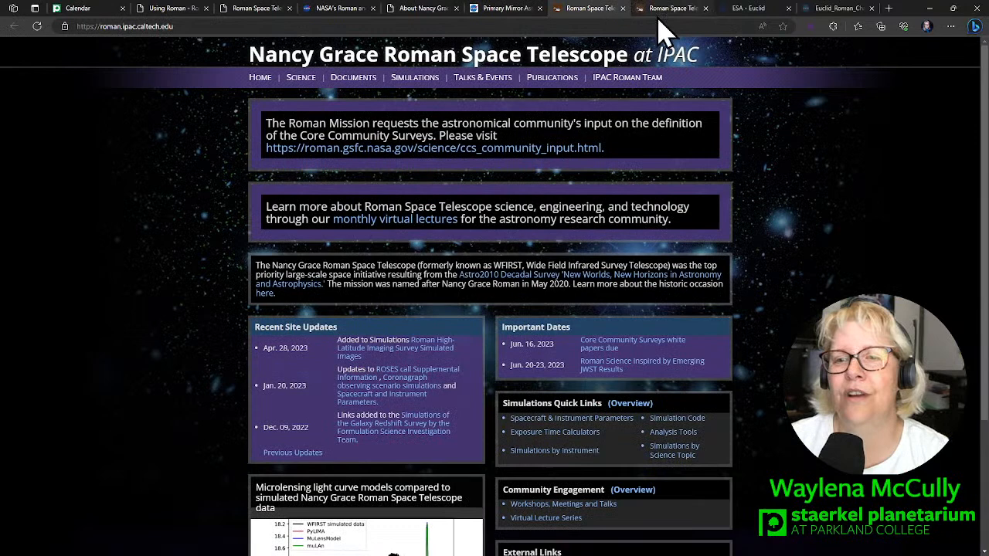
pyautogui.moveTo(510, 23)
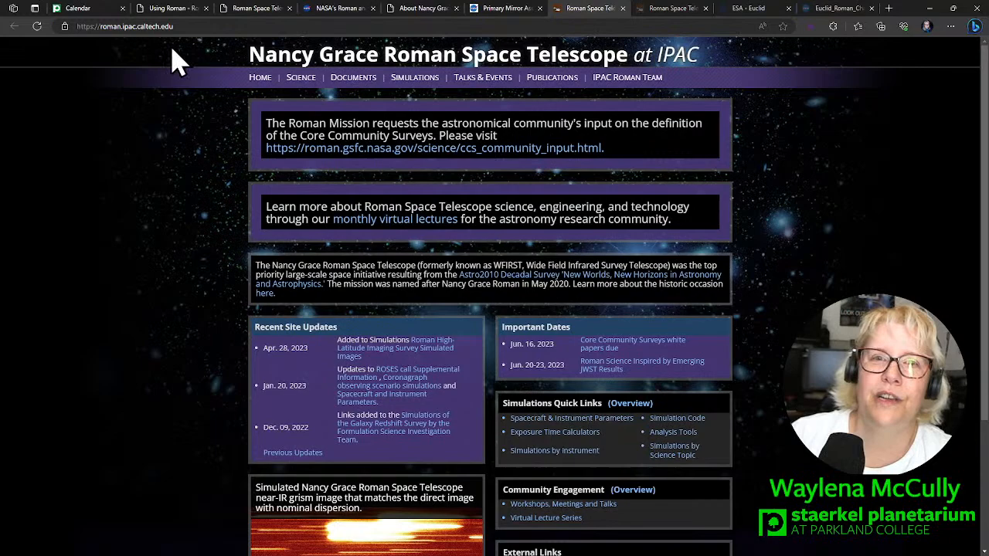
# Scroll the IPAC Roman home page and step through its simulated-image slideshow back to the second image
pyautogui.scroll(-3)
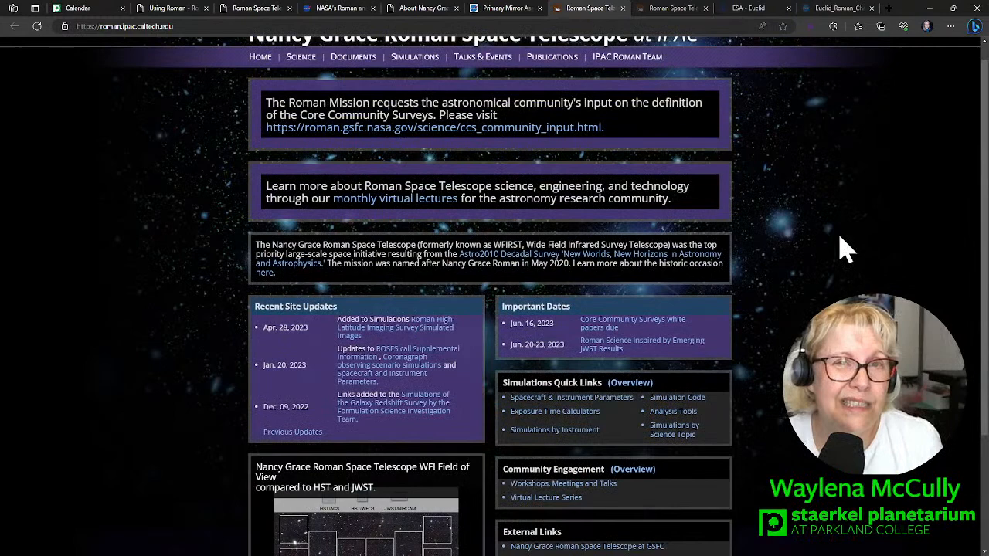
pyautogui.scroll(-3)
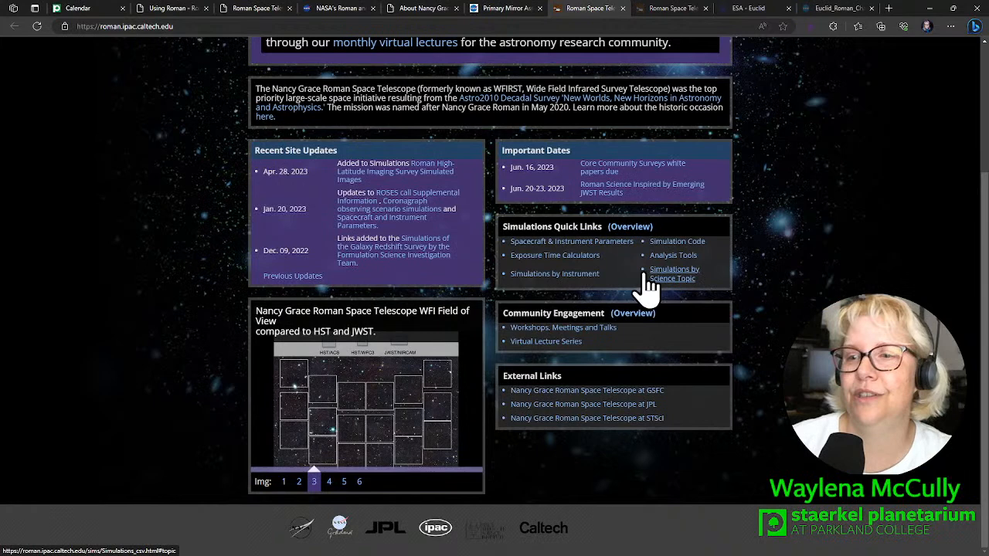
pyautogui.click(328, 482)
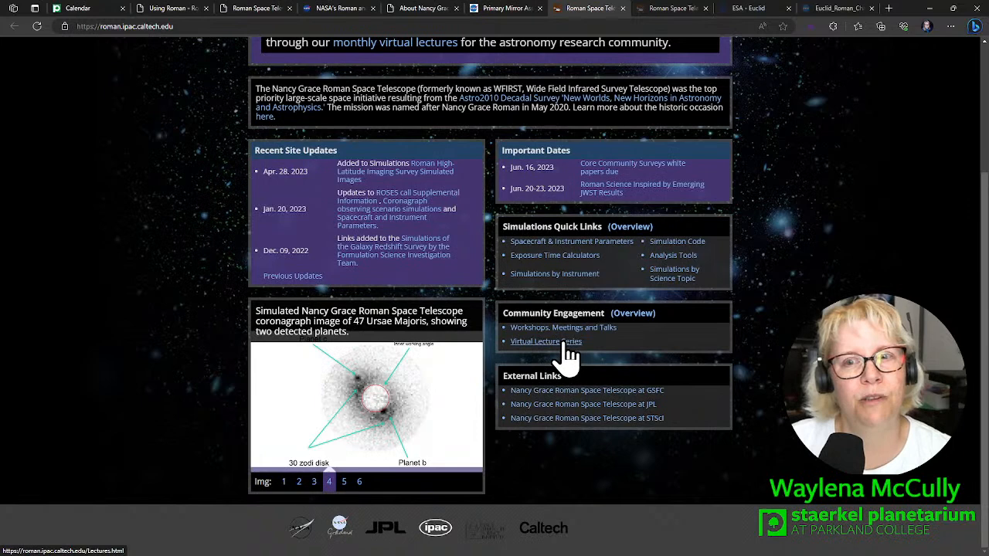
pyautogui.click(343, 482)
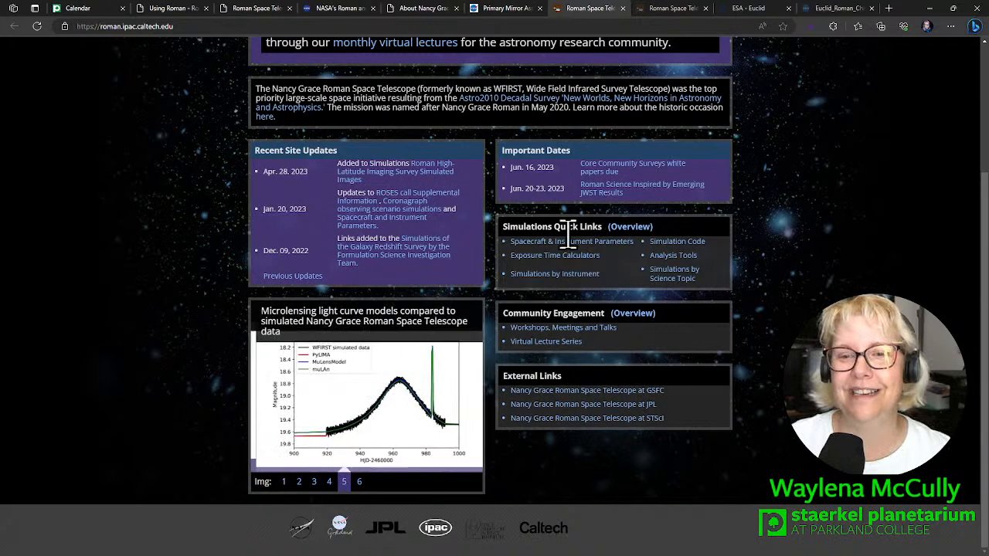
pyautogui.click(299, 482)
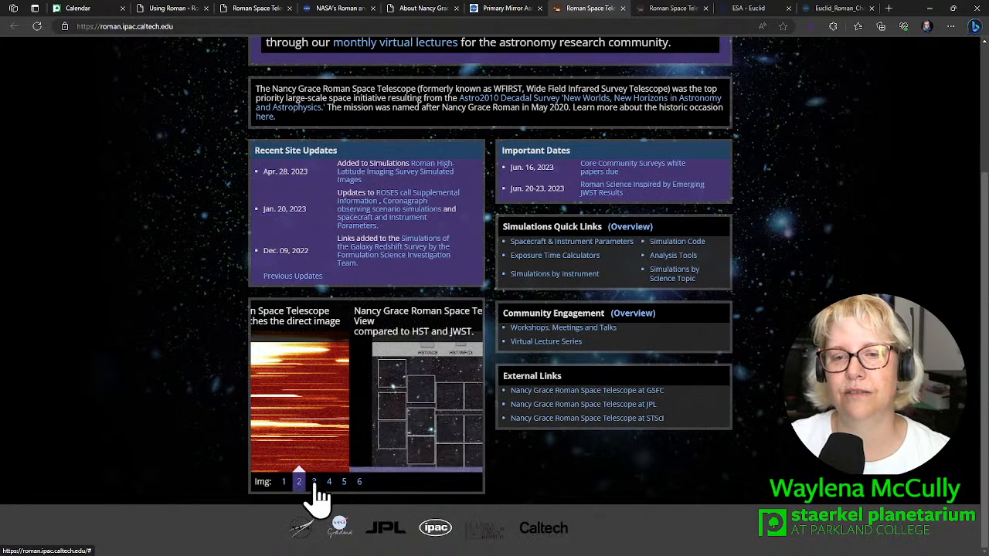
pyautogui.click(427, 401)
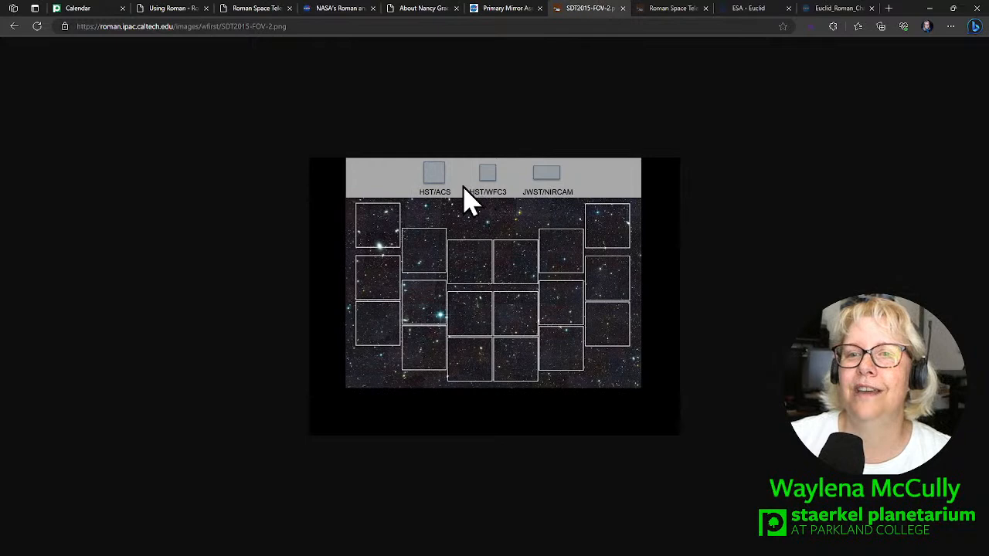
pyautogui.moveTo(641, 248)
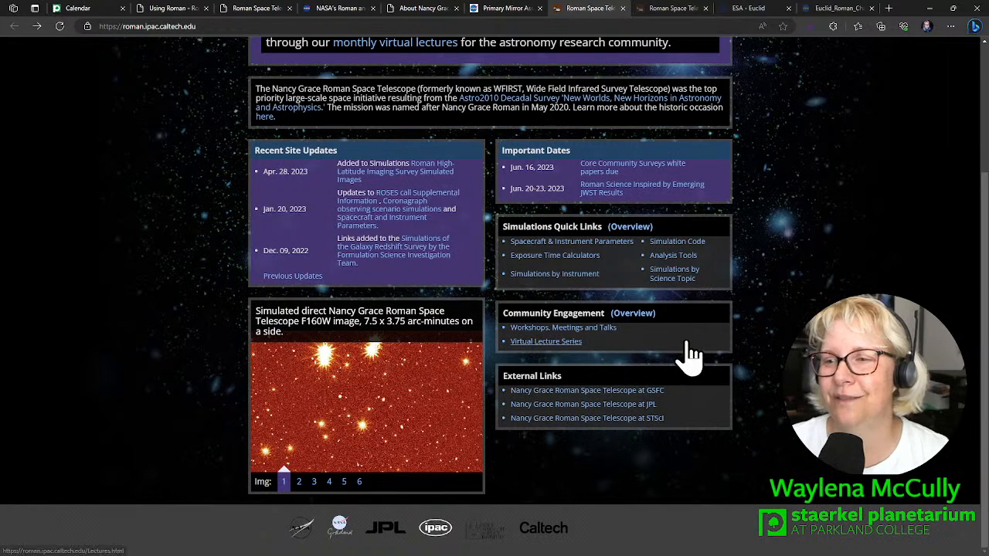
# Open the Roman Virtual Lecture Series page and scroll to the 2021–2022 past lectures list
pyautogui.click(298, 482)
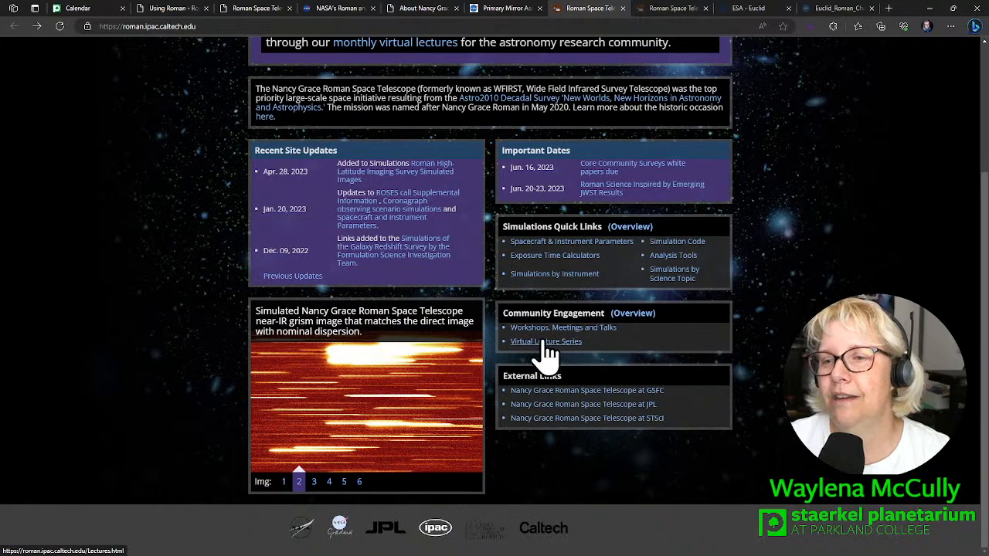
pyautogui.click(547, 341)
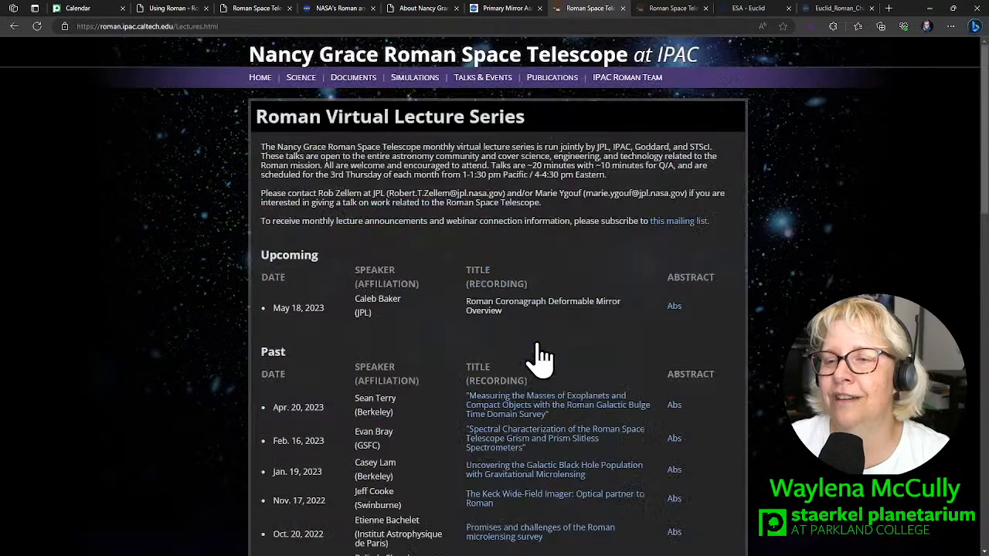
pyautogui.scroll(-3)
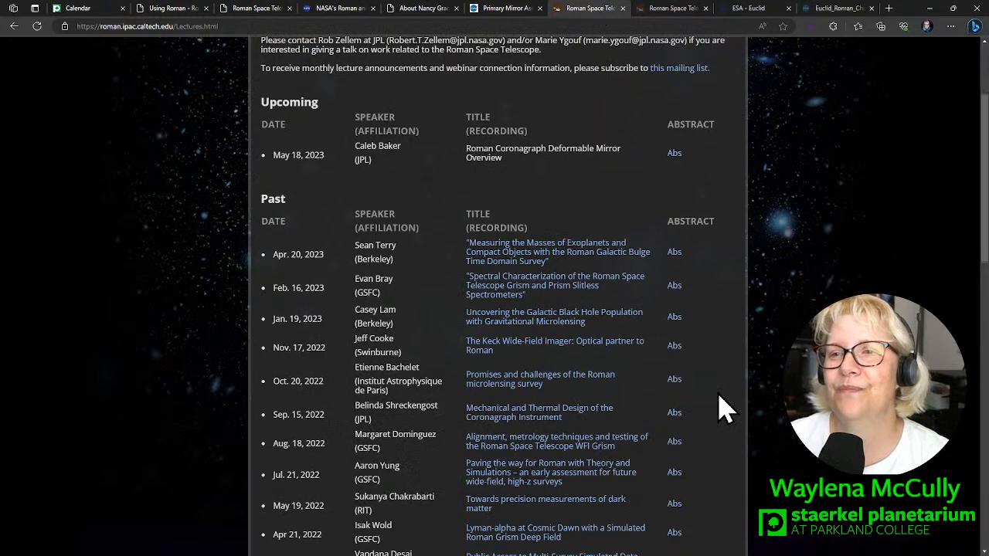
pyautogui.scroll(-3)
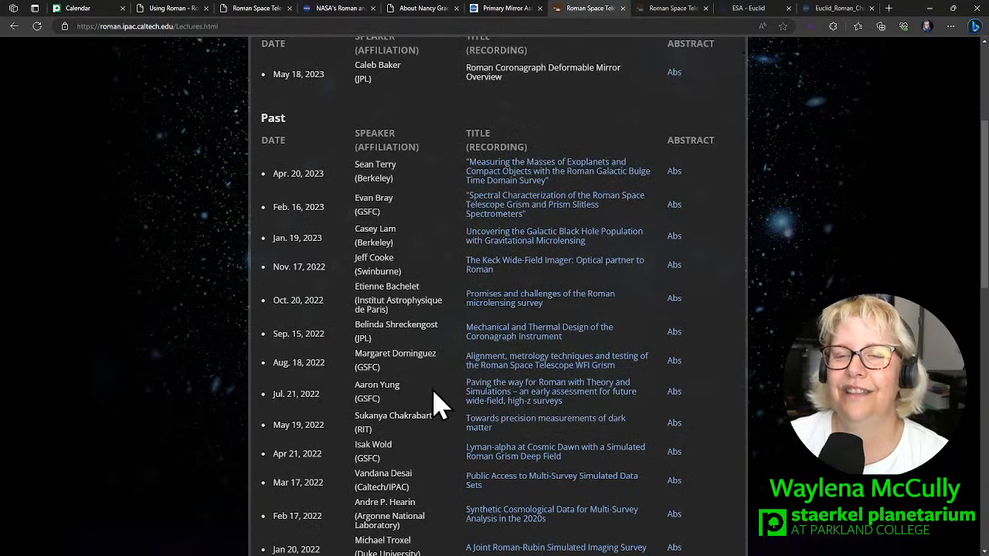
pyautogui.moveTo(541, 513)
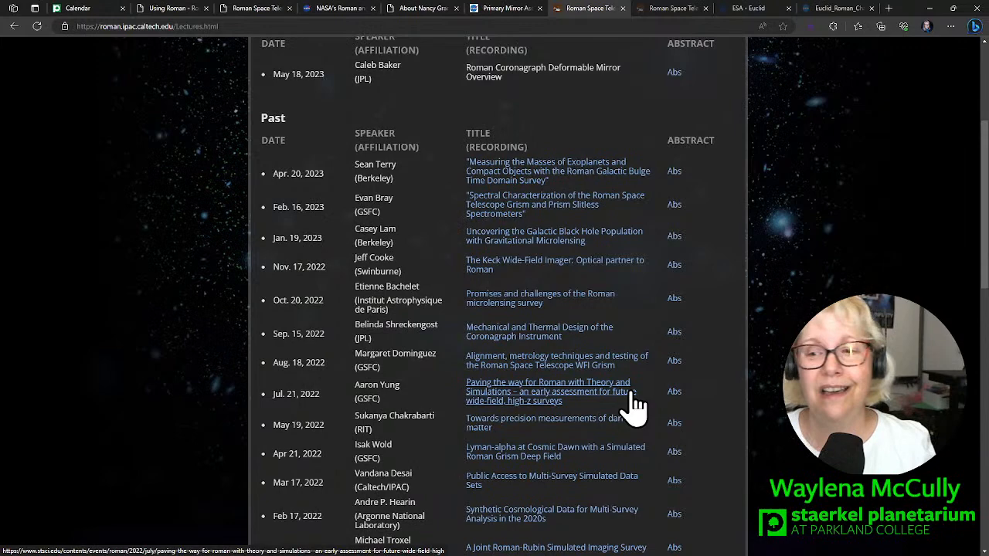
pyautogui.scroll(-3)
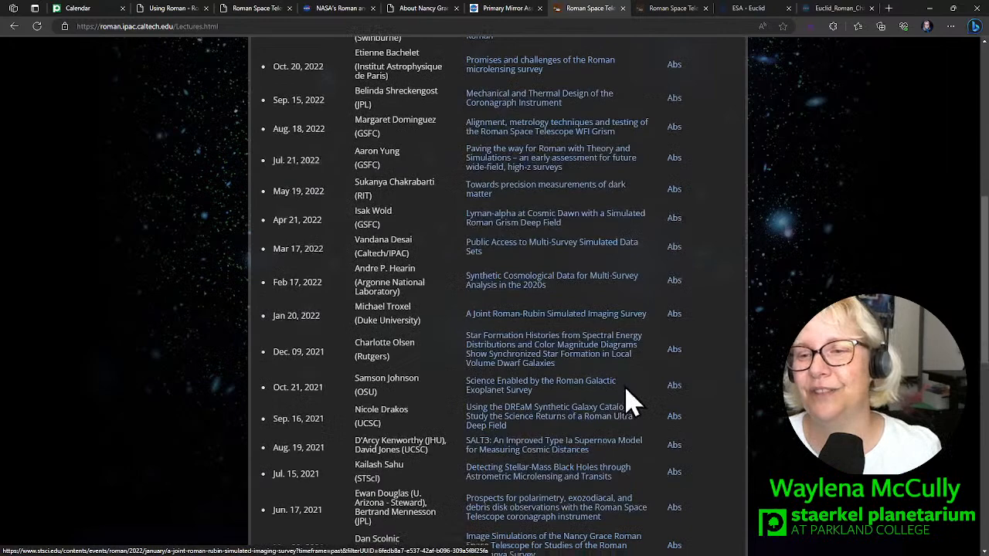
pyautogui.scroll(-3)
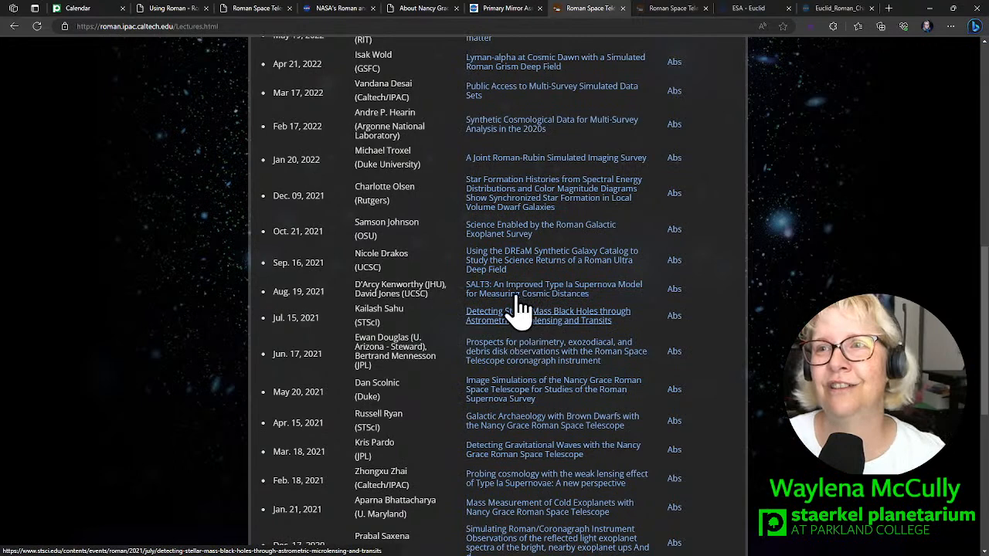
pyautogui.moveTo(677, 7)
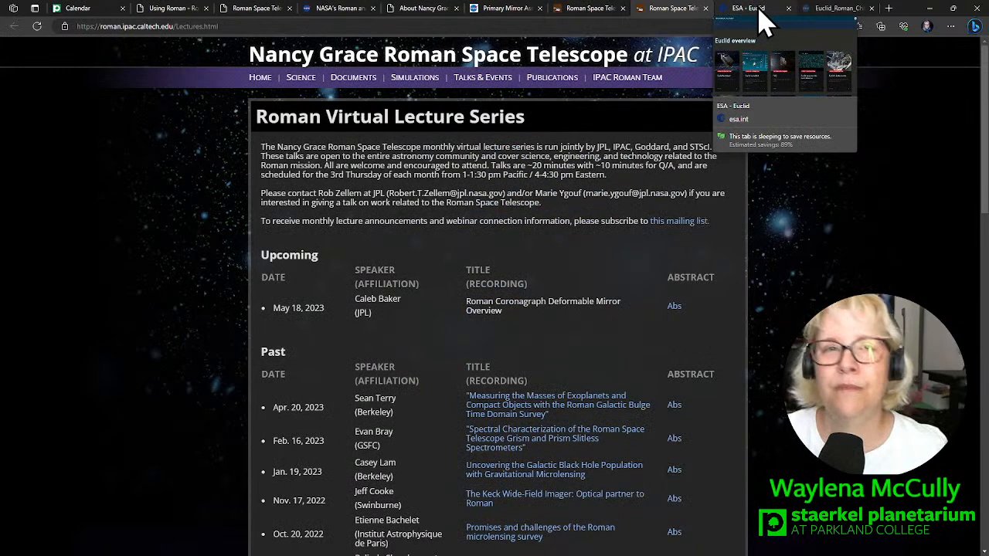
# Switch to the ESA Euclid overview page with its factsheet, launch kit and FAQ cards
pyautogui.click(750, 9)
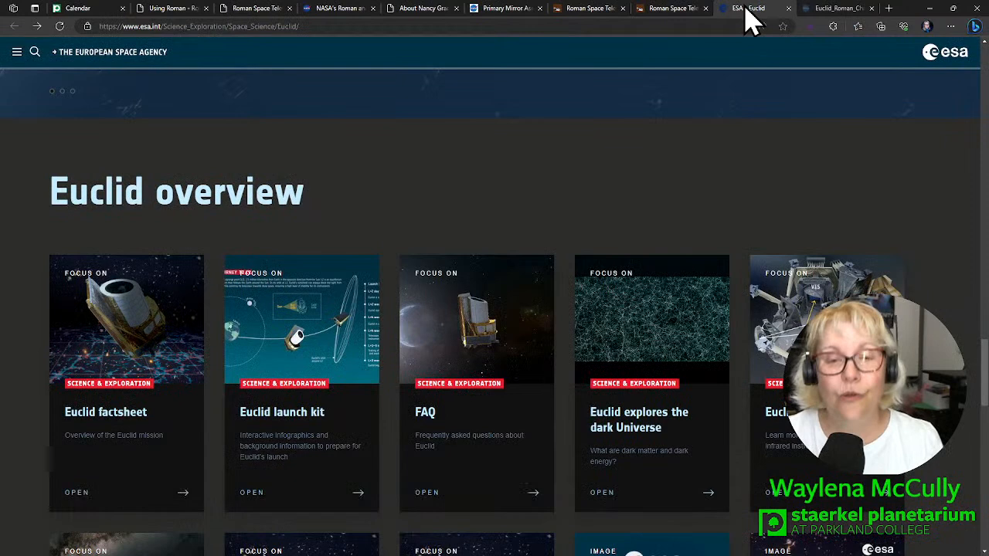
pyautogui.moveTo(834, 9)
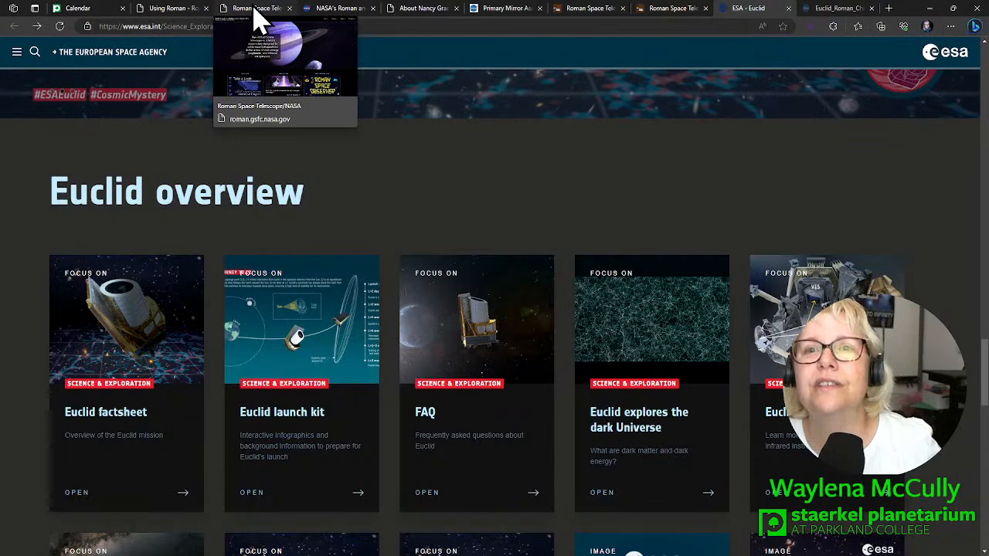
# Switch to the NASA article on Roman and Euclid teaming up to investigate dark energy
pyautogui.click(337, 10)
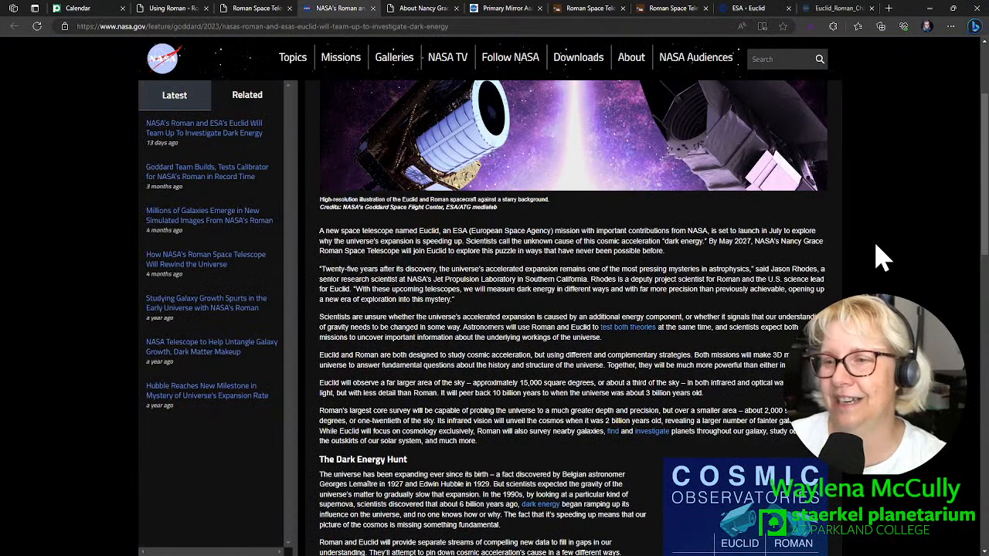
pyautogui.moveTo(896, 291)
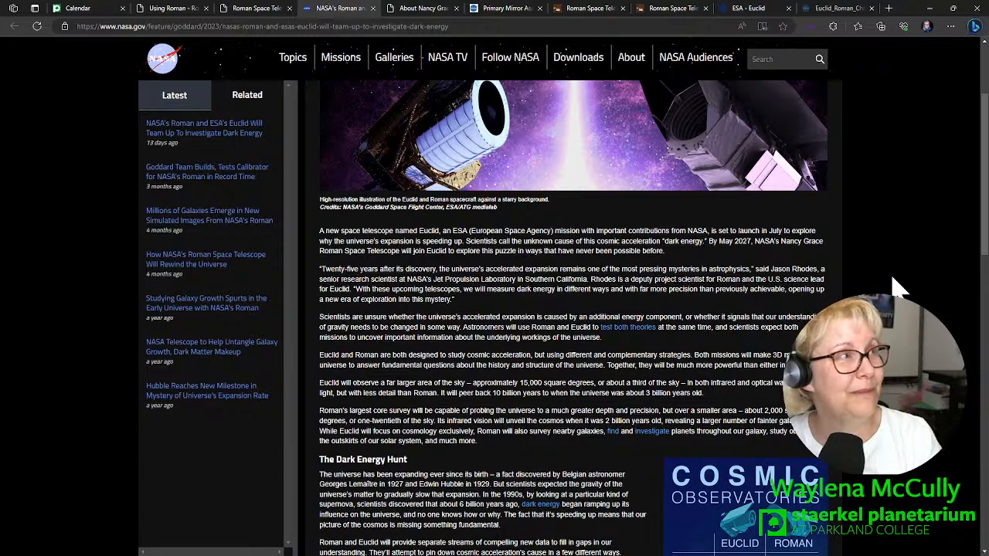
pyautogui.click(837, 10)
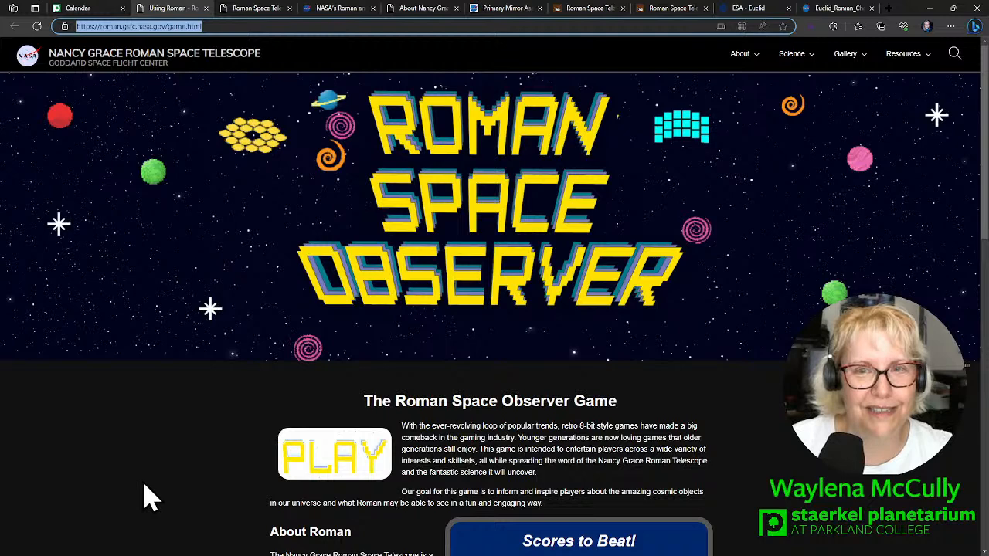
pyautogui.moveTo(502, 431)
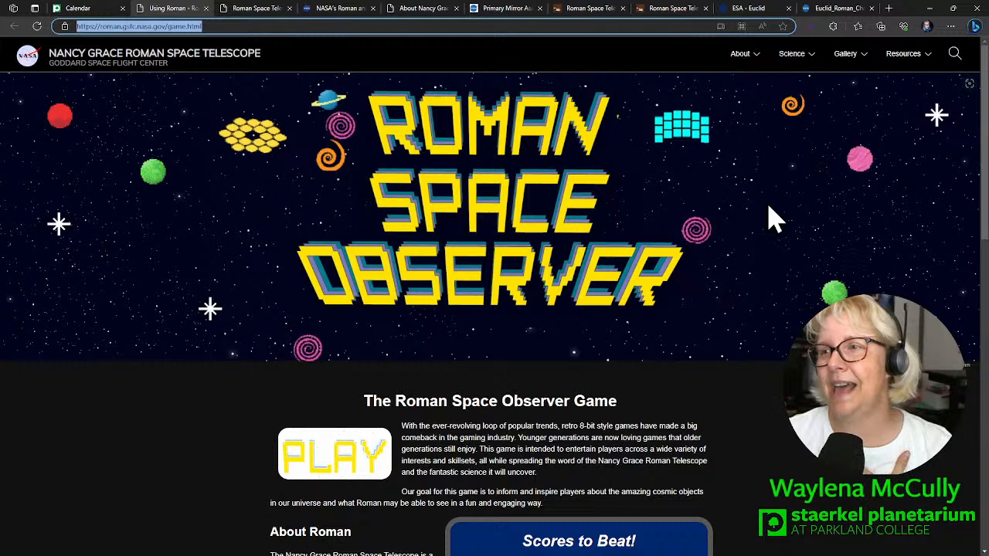
pyautogui.moveTo(804, 282)
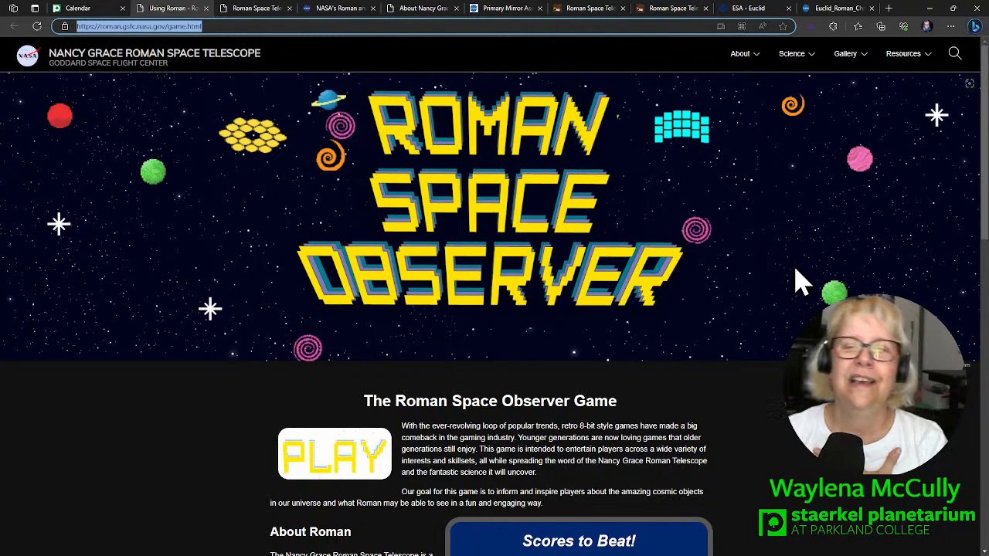
pyautogui.moveTo(688, 356)
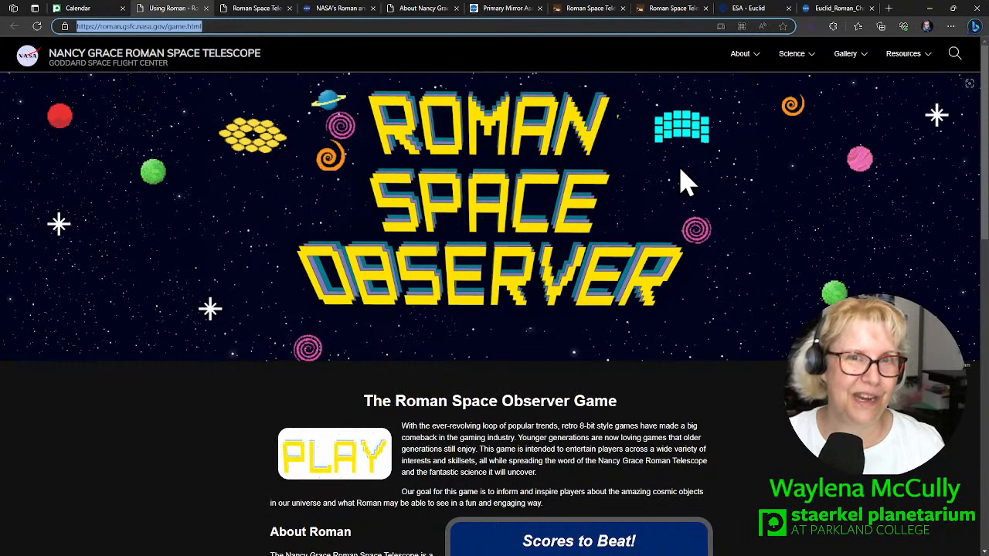
pyautogui.moveTo(668, 182)
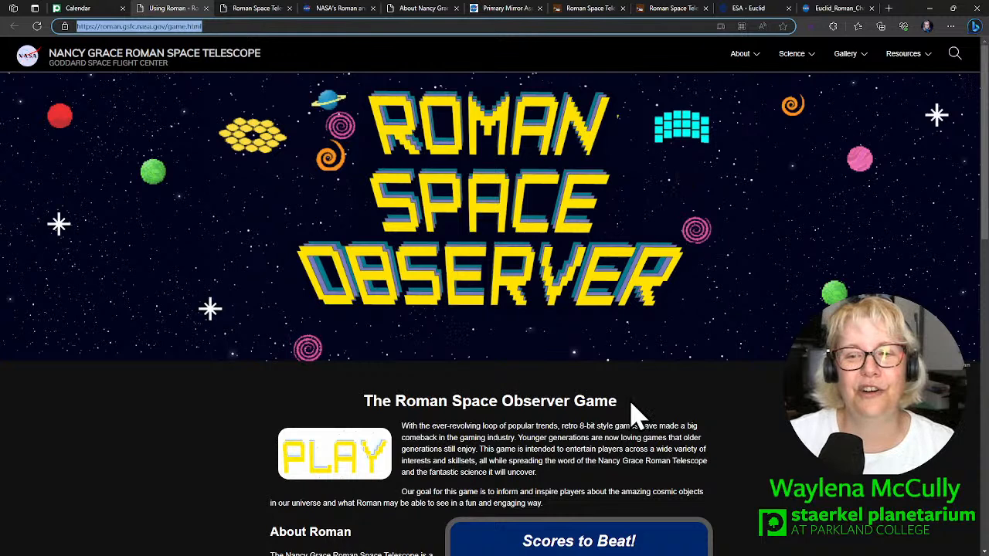
pyautogui.moveTo(657, 348)
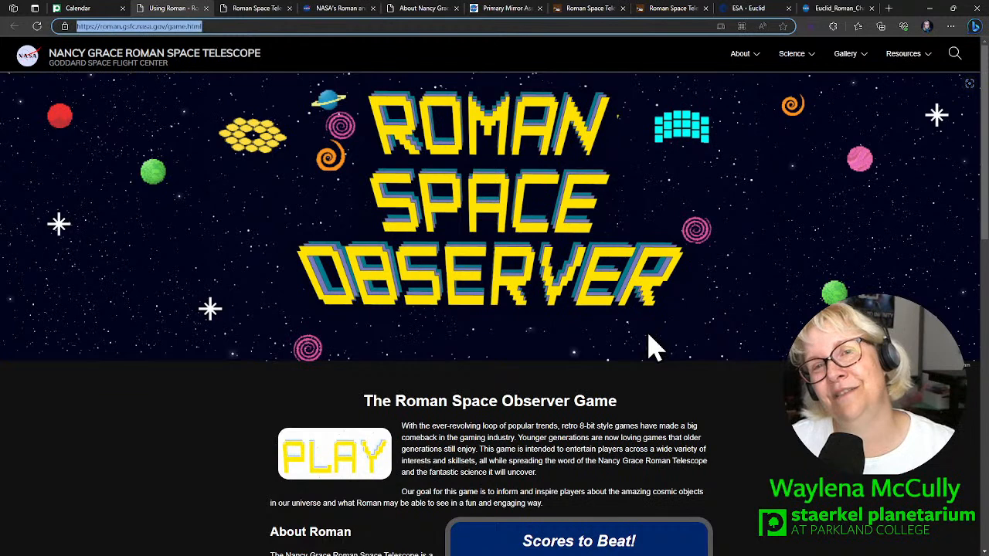
# Launch the Roman Space Observer game with PLAY and start a round with the spacebar
pyautogui.click(334, 454)
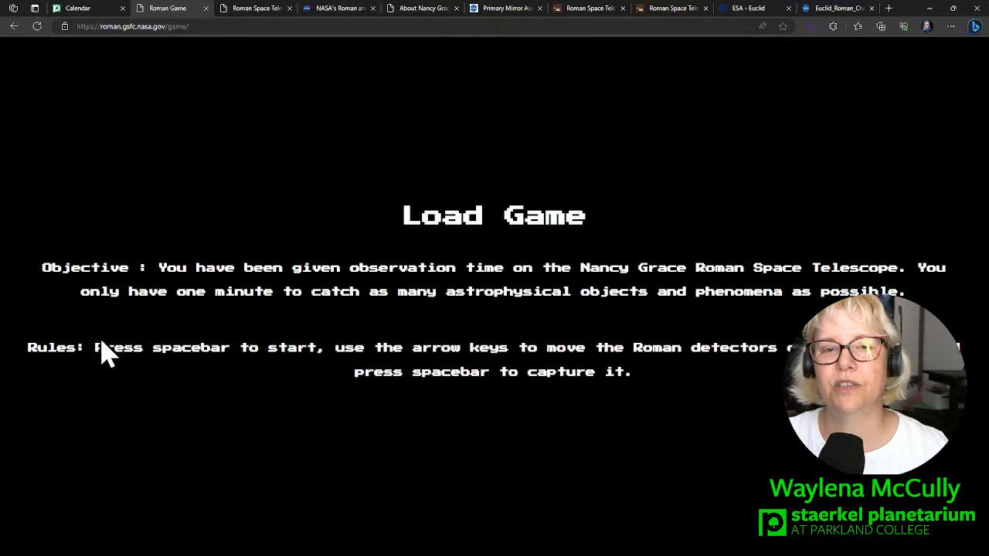
pyautogui.moveTo(958, 152)
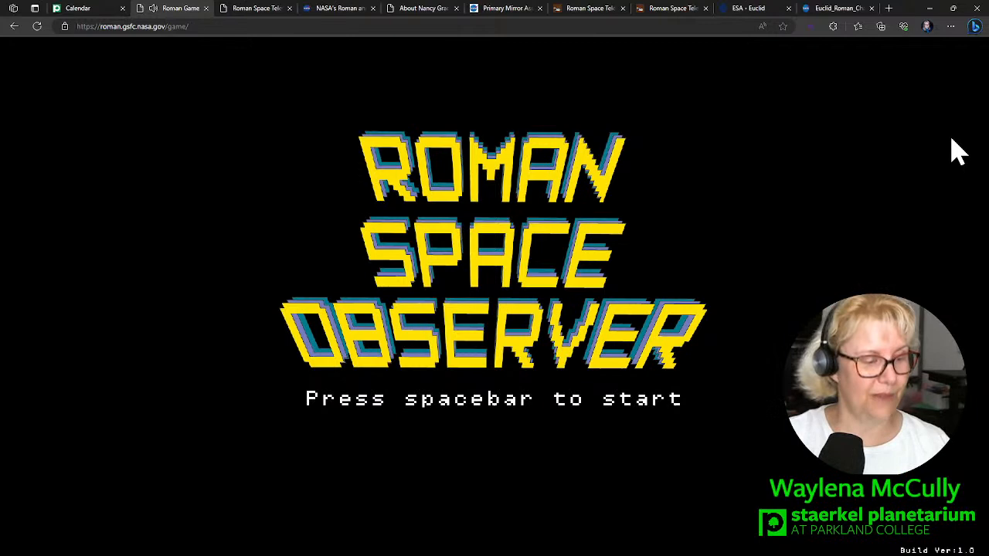
pyautogui.press('space')
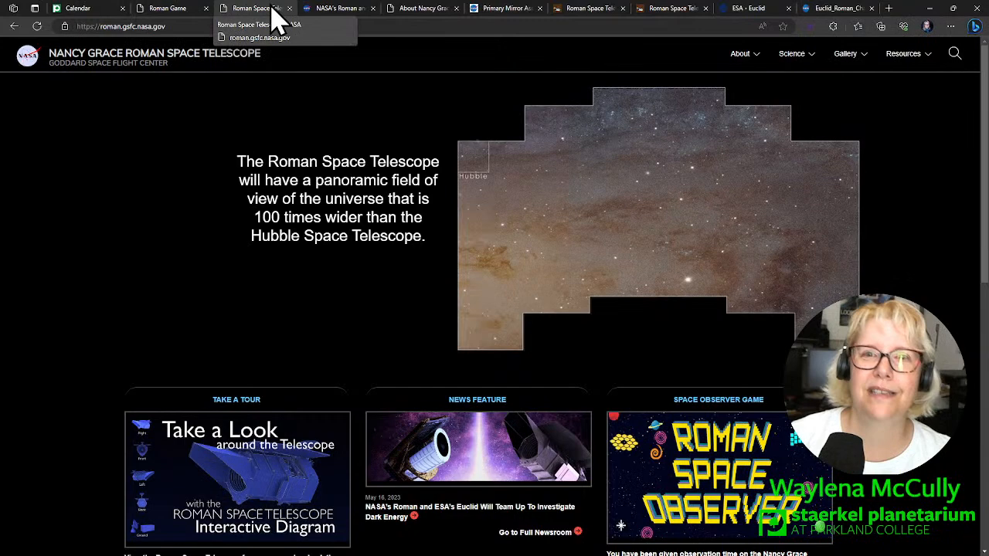
# Scroll down the Roman Space Telescope home page past the field-of-view comparison
pyautogui.scroll(-3)
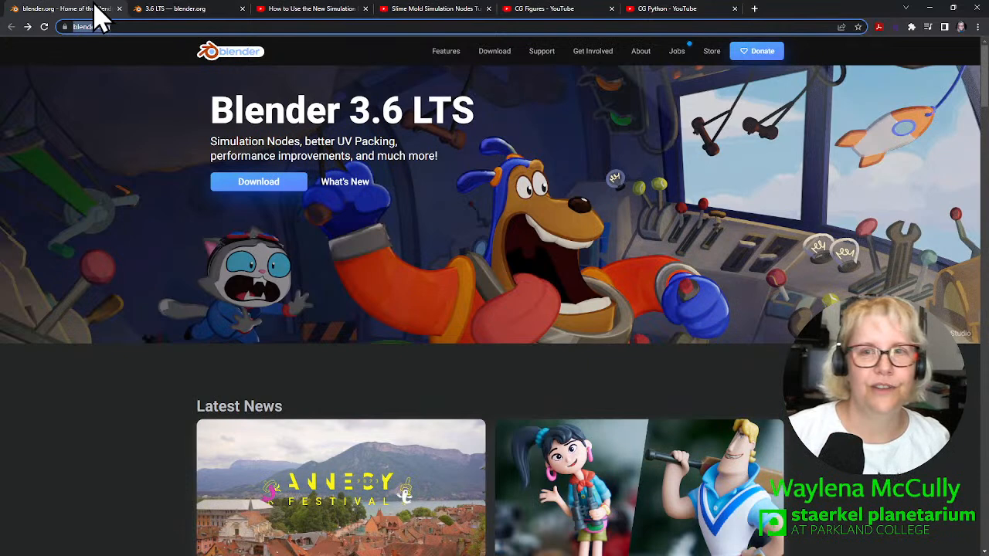
pyautogui.moveTo(464, 379)
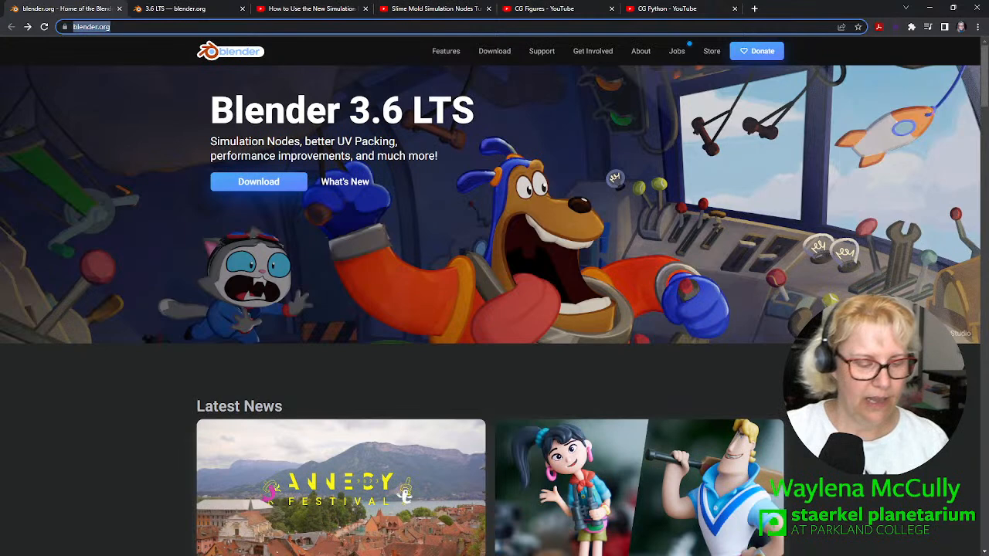
pyautogui.moveTo(869, 213)
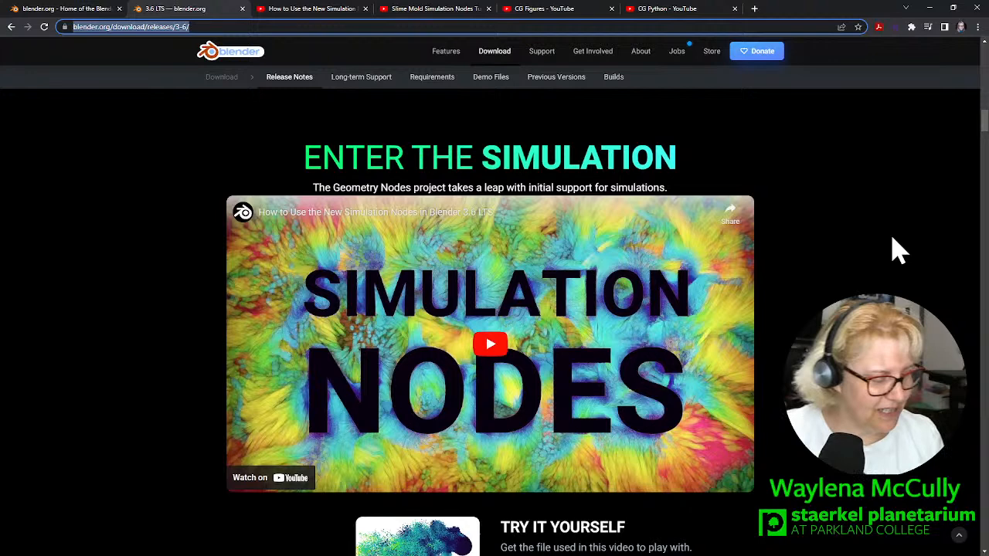
pyautogui.moveTo(908, 235)
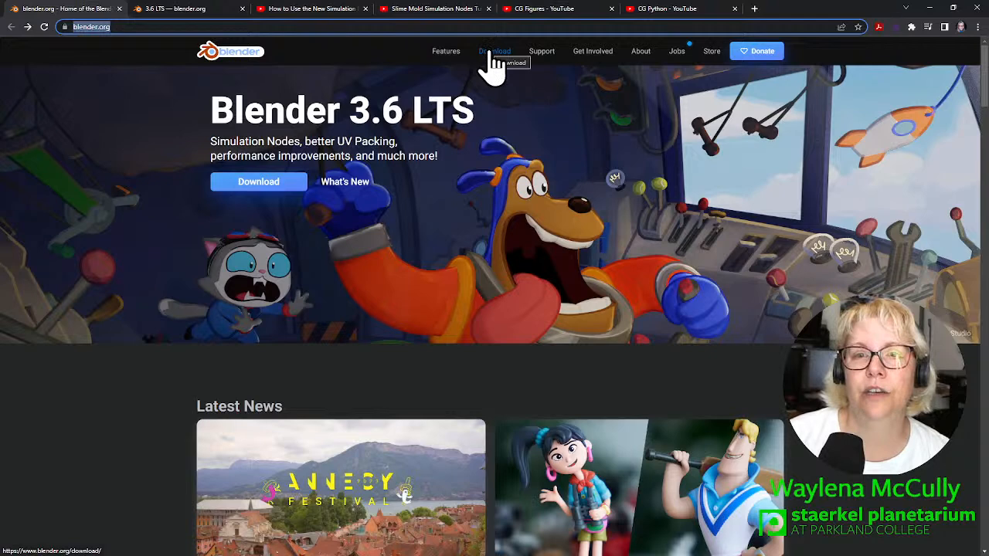
pyautogui.click(494, 51)
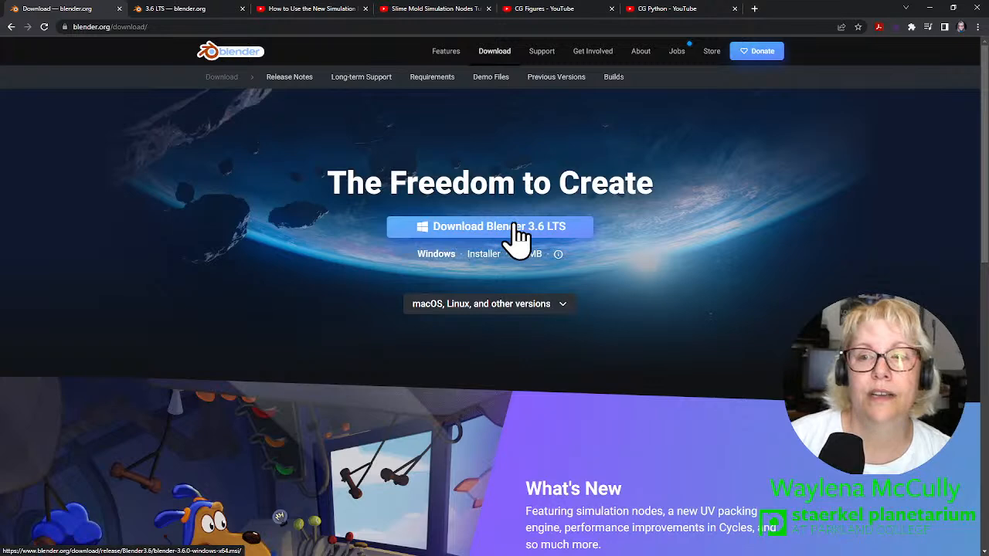
pyautogui.moveTo(699, 235)
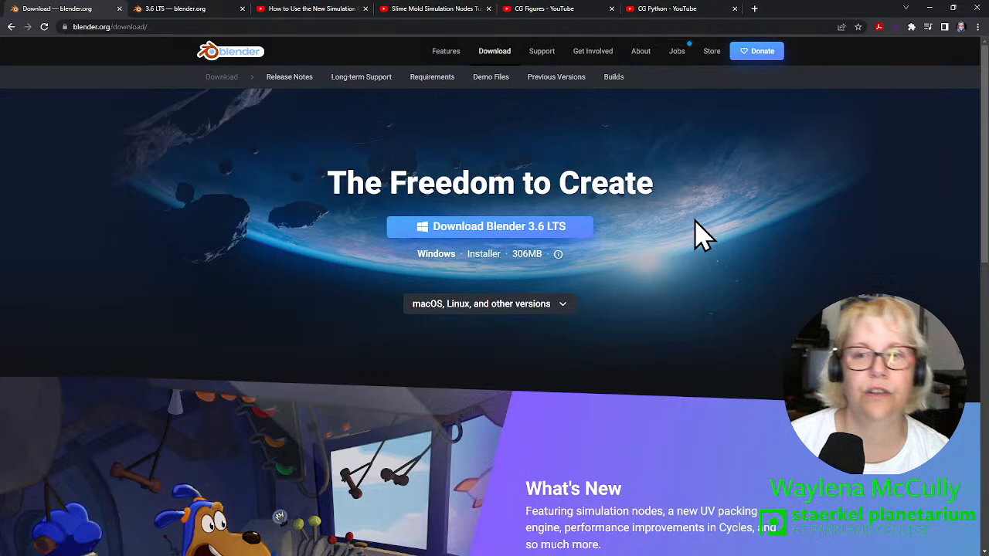
pyautogui.click(488, 303)
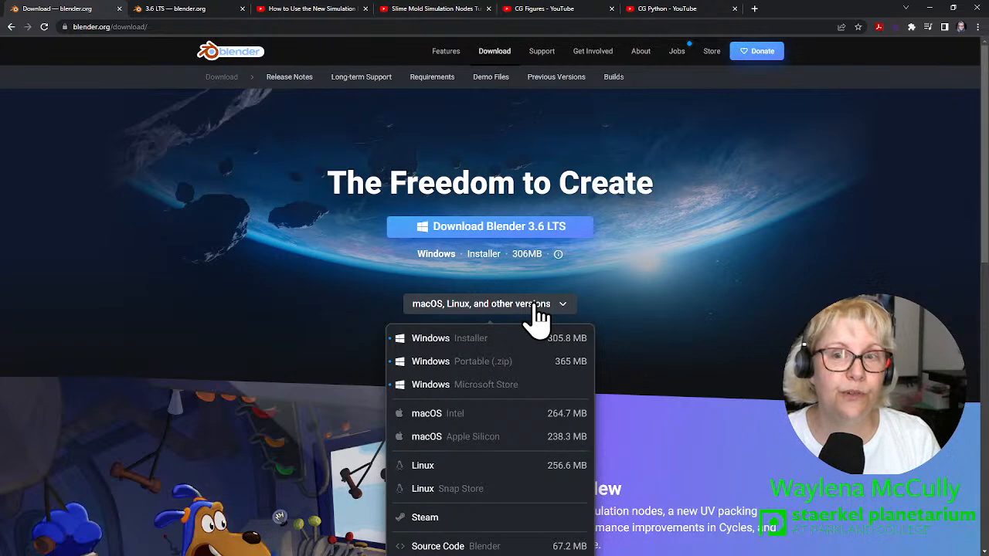
pyautogui.moveTo(502, 362)
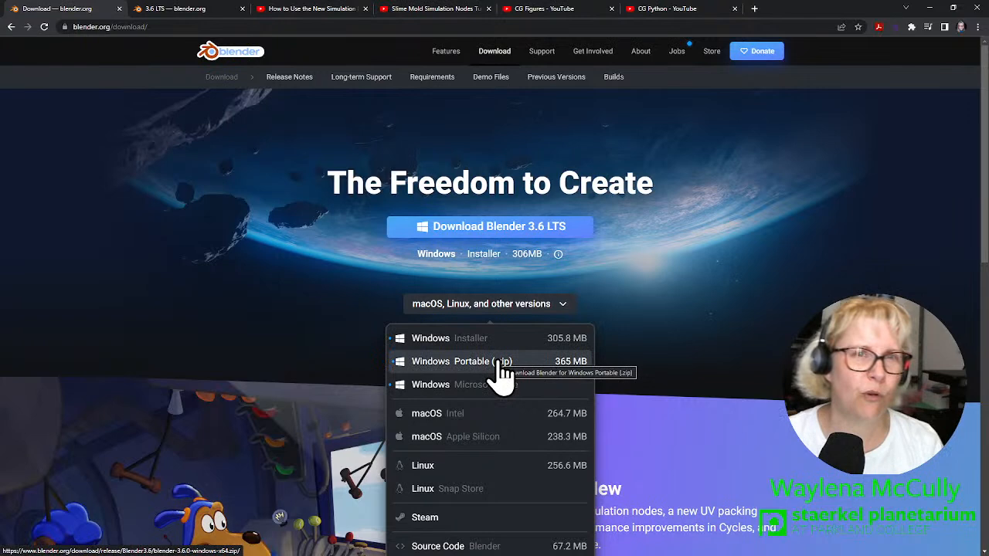
pyautogui.moveTo(502, 339)
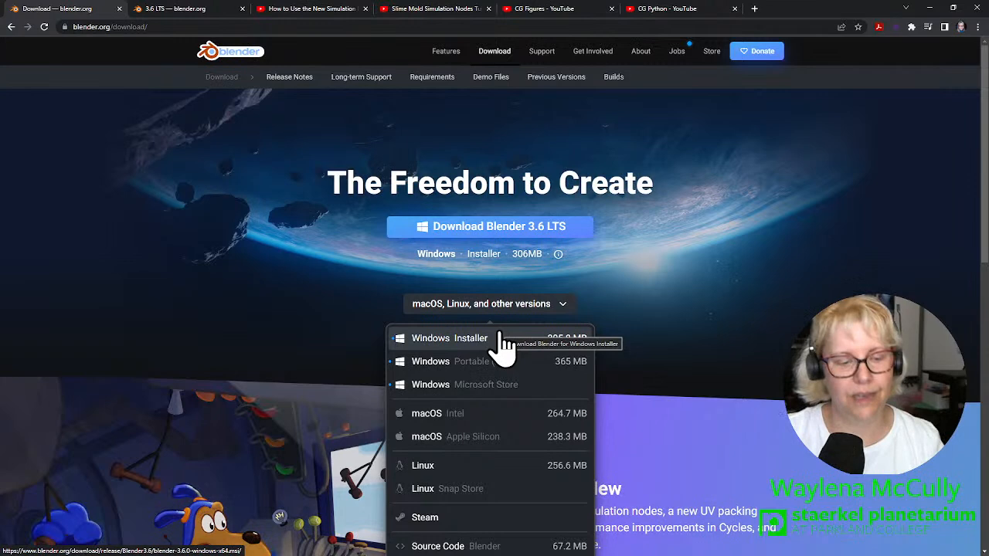
pyautogui.moveTo(463, 116)
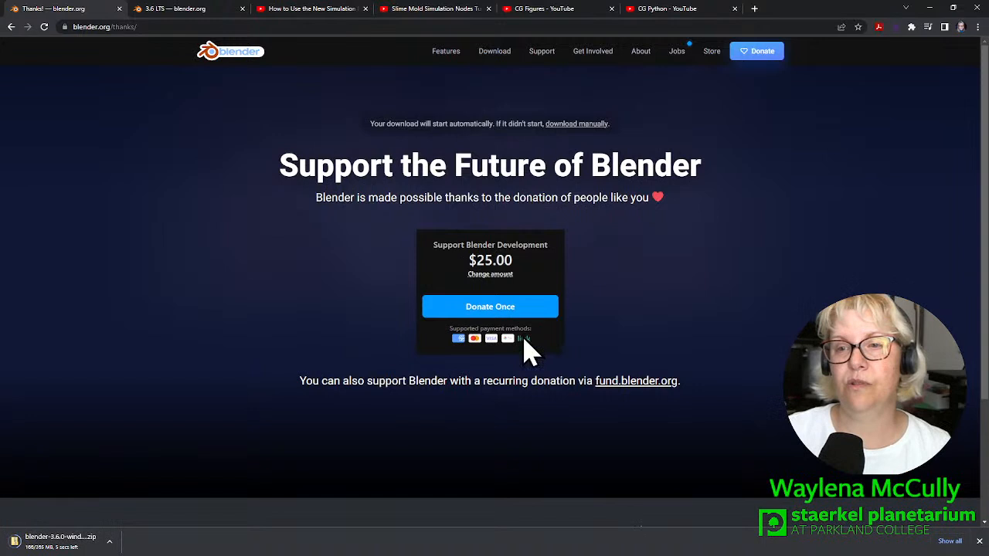
pyautogui.moveTo(688, 456)
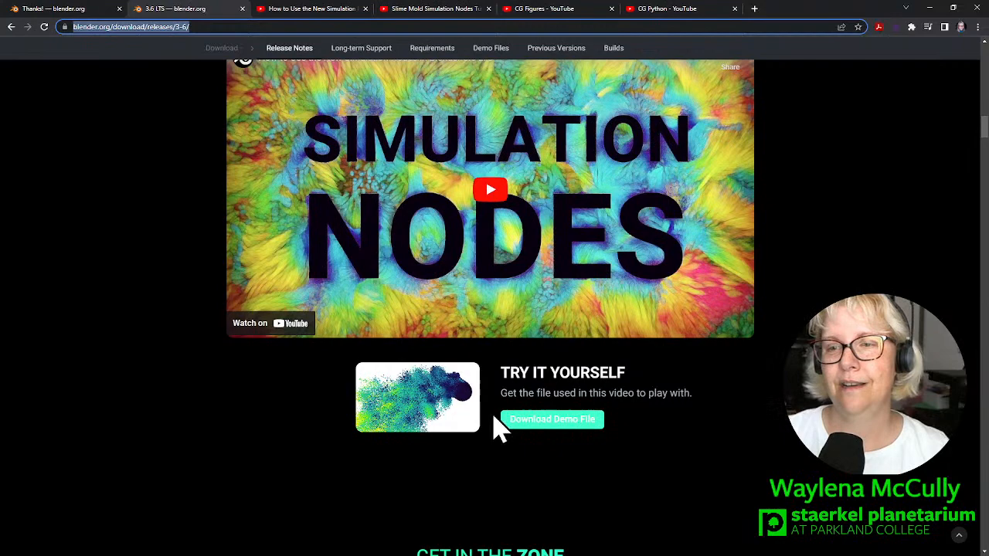
# Scroll the Blender 3.6 release notes to the 'Get in the Zone' and 'Sim In' sections
pyautogui.scroll(3)
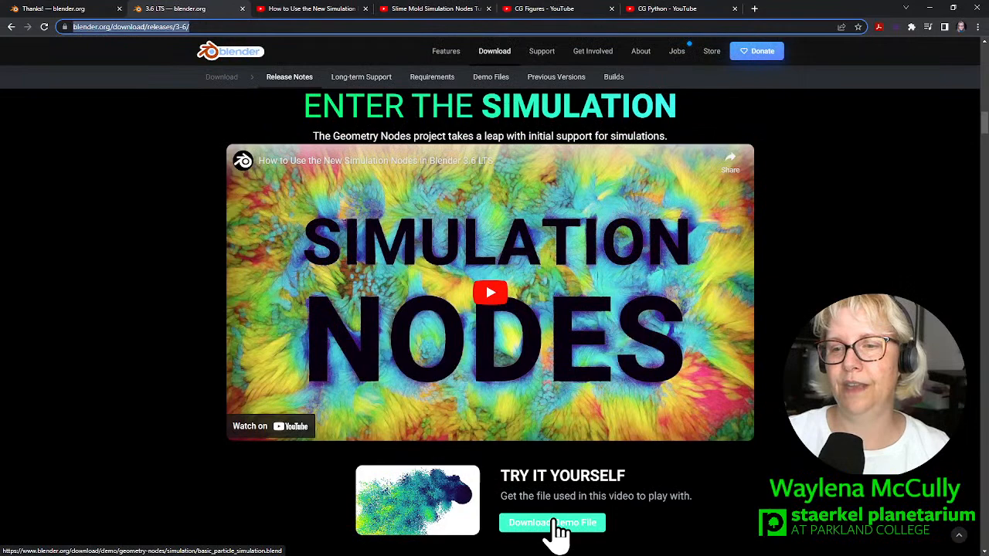
pyautogui.scroll(-3)
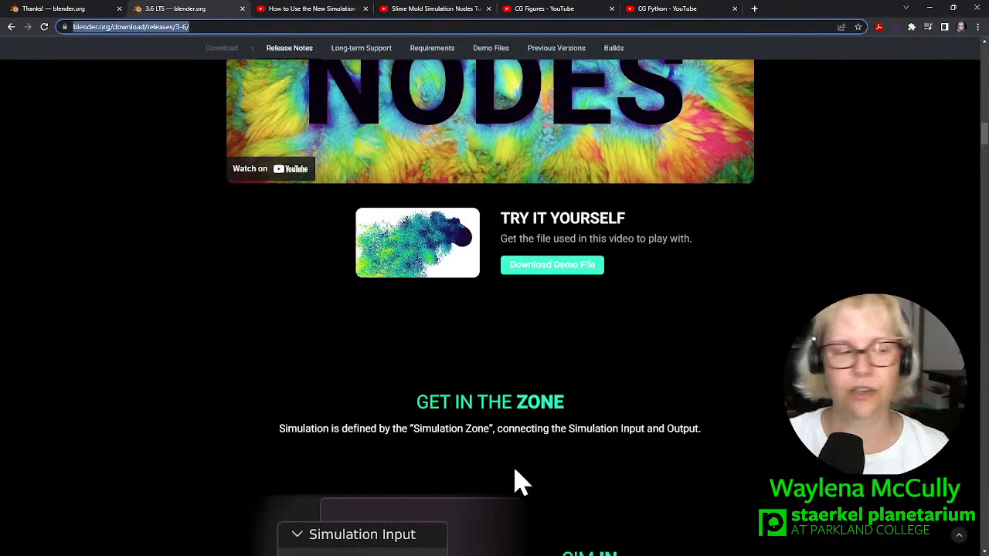
pyautogui.scroll(-3)
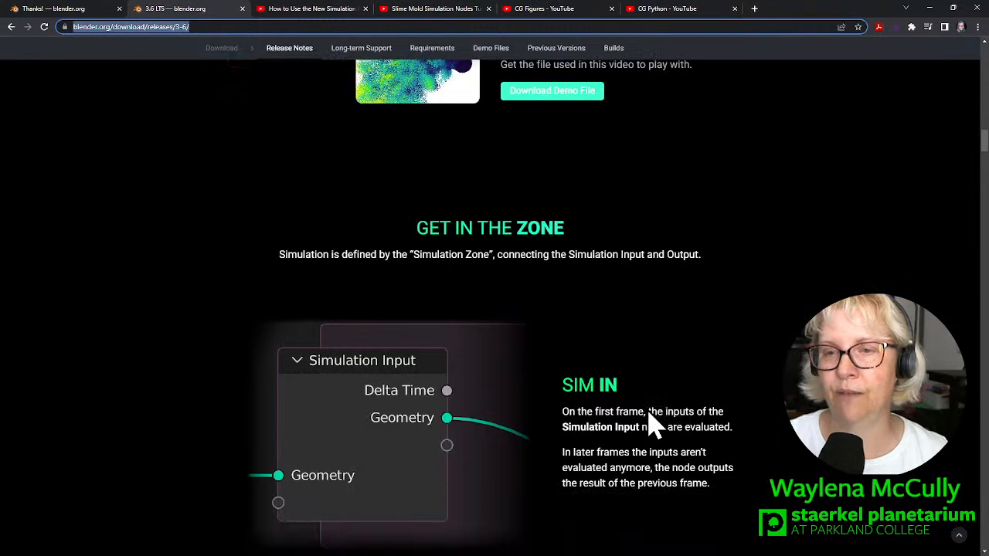
pyautogui.scroll(-3)
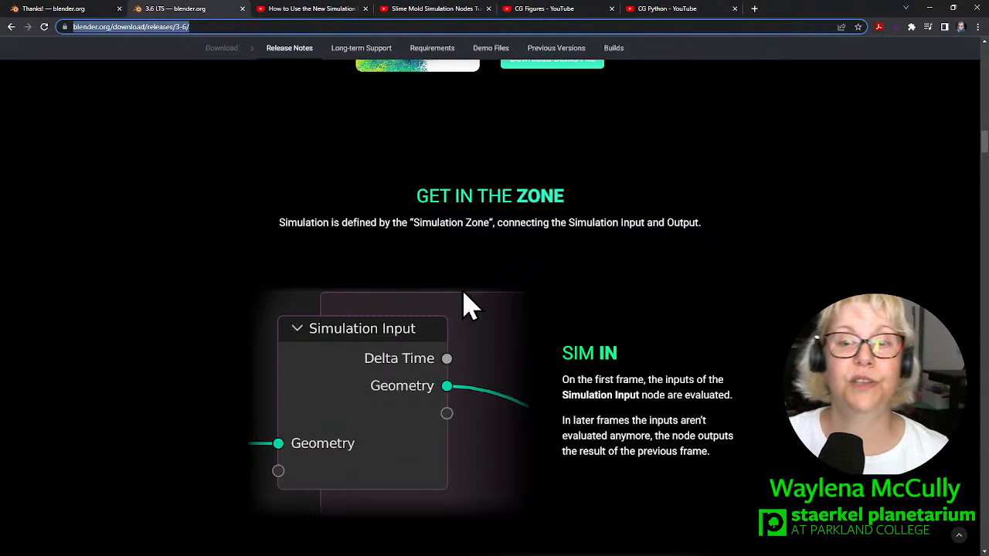
pyautogui.moveTo(471, 279)
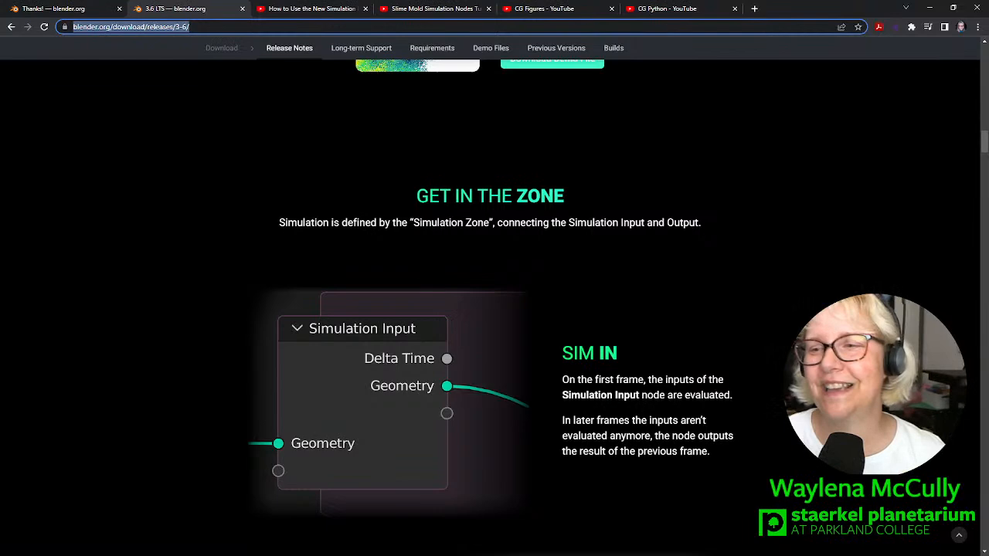
# Scroll past 'Sim Out' and 'Bake n' Cache' to the timeline cache visualization section
pyautogui.scroll(-3)
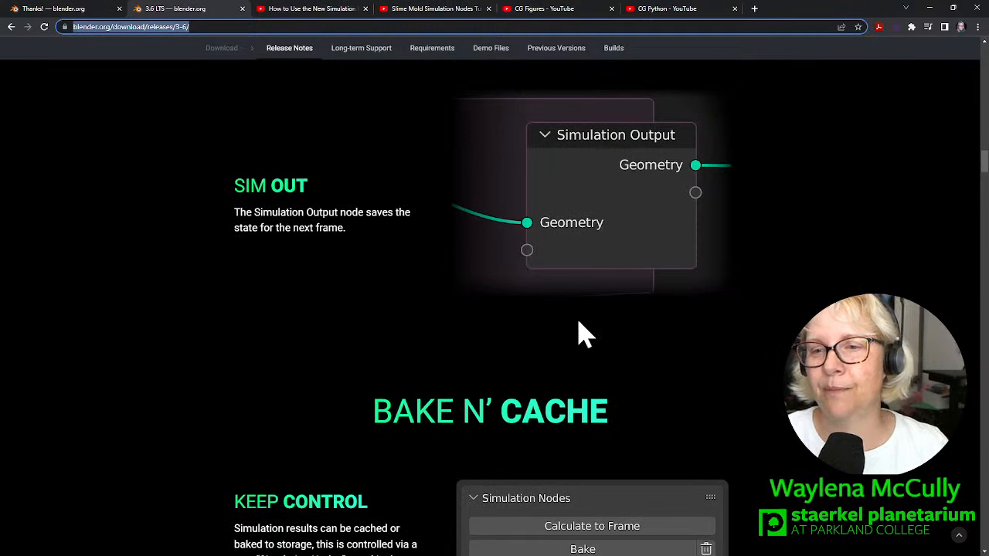
pyautogui.scroll(-3)
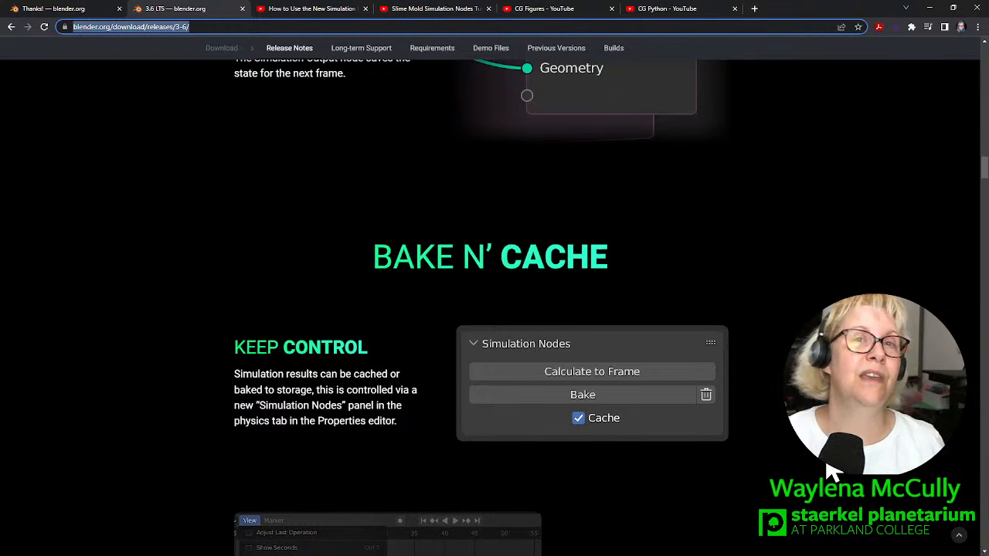
pyautogui.moveTo(599, 470)
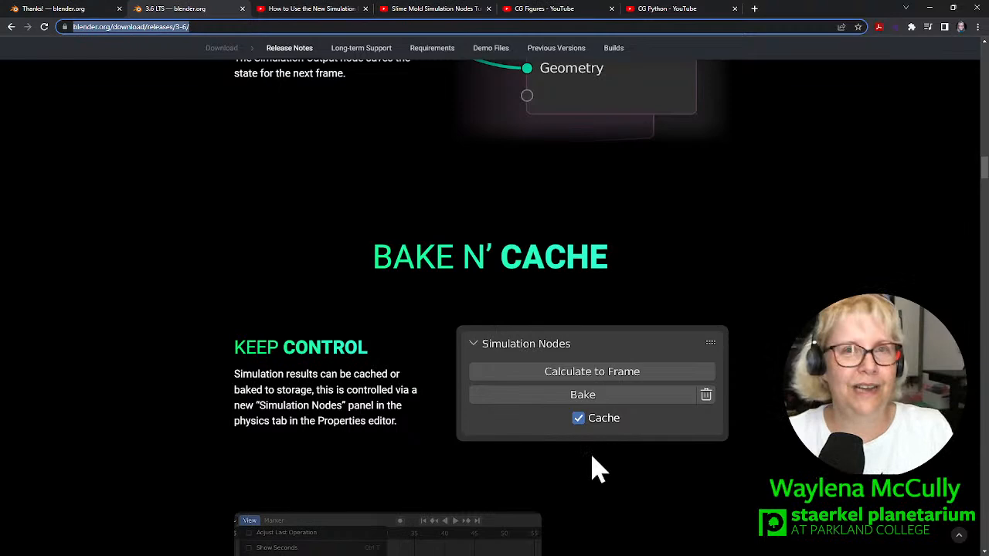
pyautogui.scroll(-3)
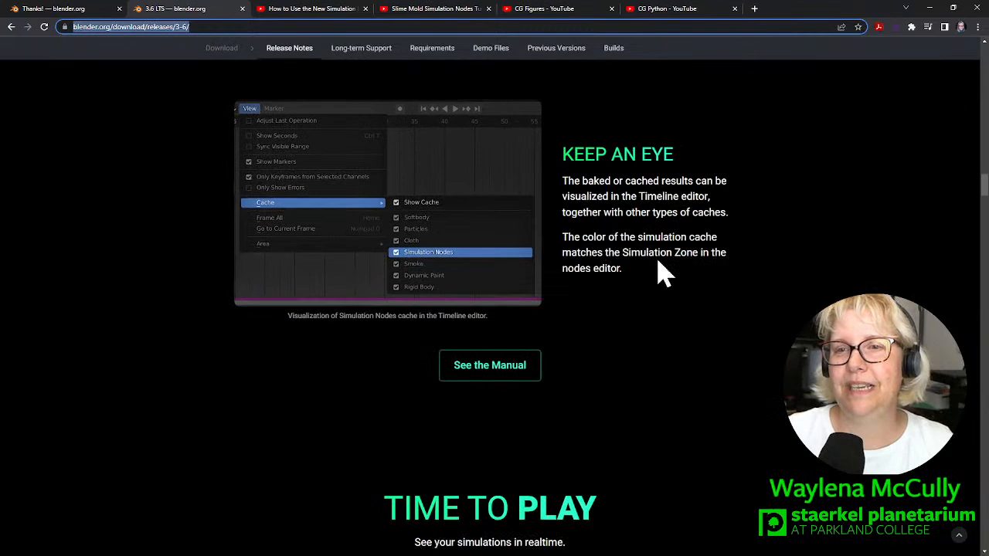
# Scroll through the Time to Play demos of smoke puffs and jiggly pudding in the release notes
pyautogui.scroll(-3)
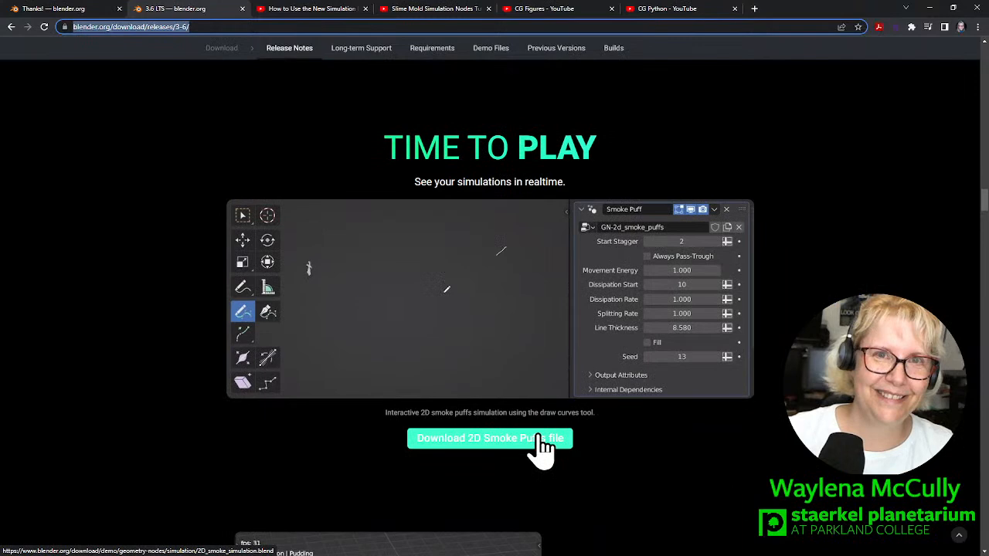
pyautogui.scroll(-3)
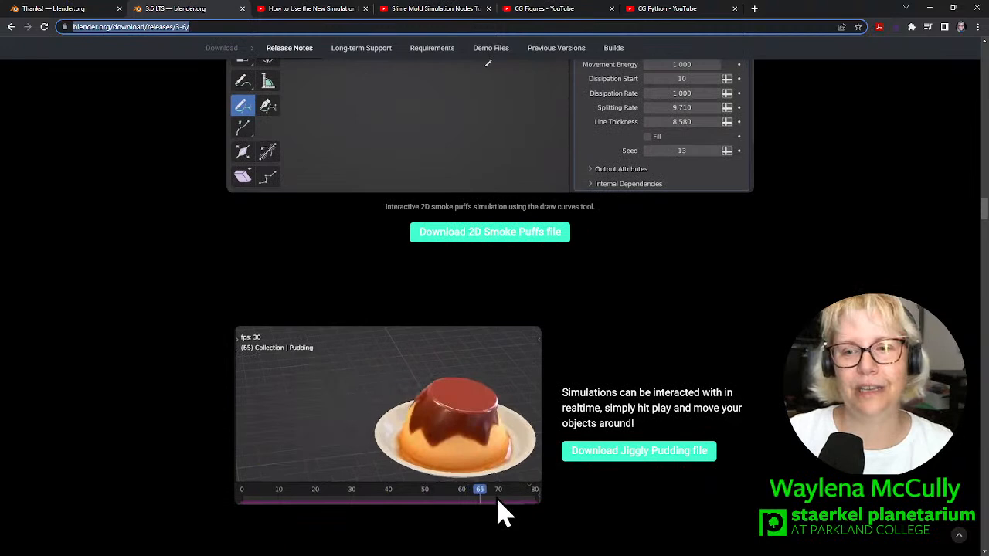
pyautogui.scroll(-3)
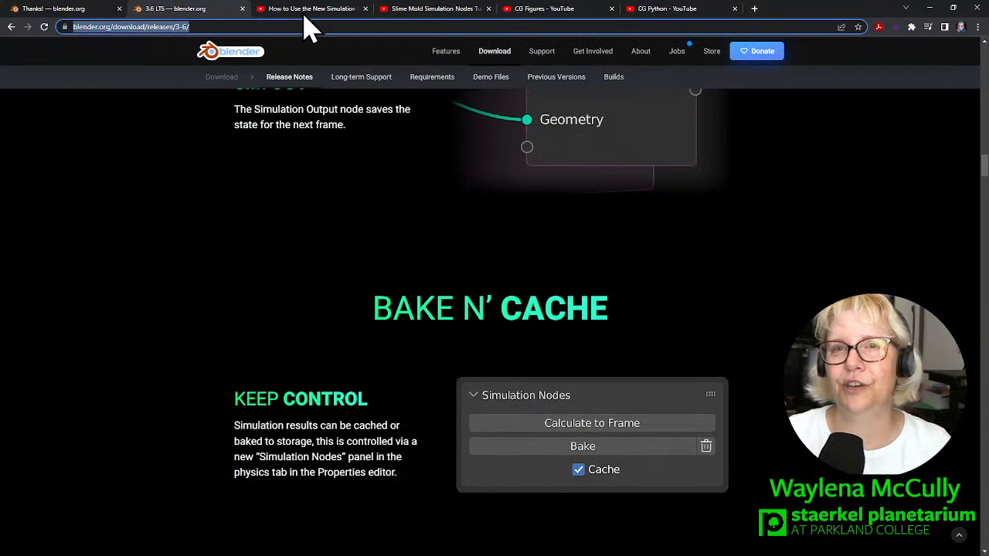
# Switch to the Blender Studio simulation nodes video, then to the slime mold tutorial
pyautogui.click(309, 9)
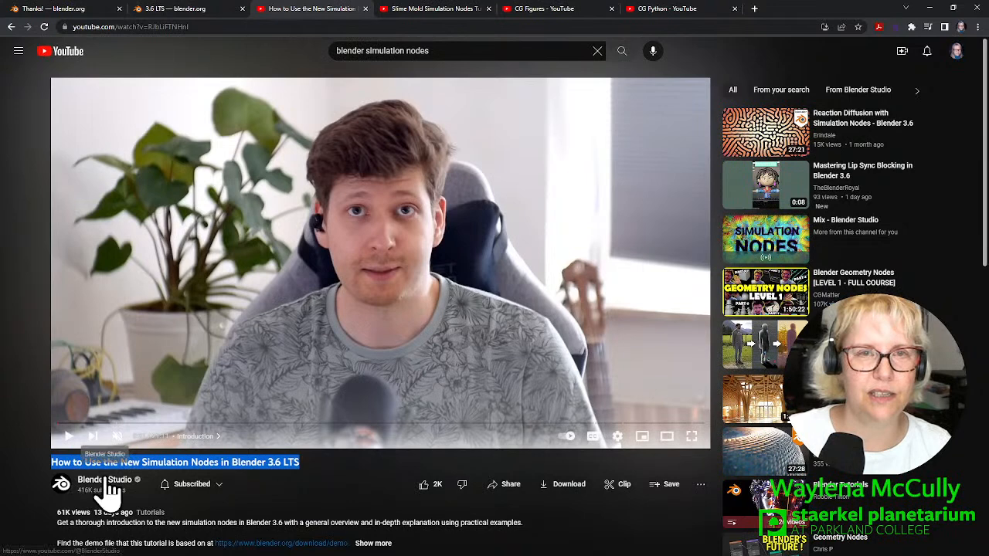
pyautogui.moveTo(162, 433)
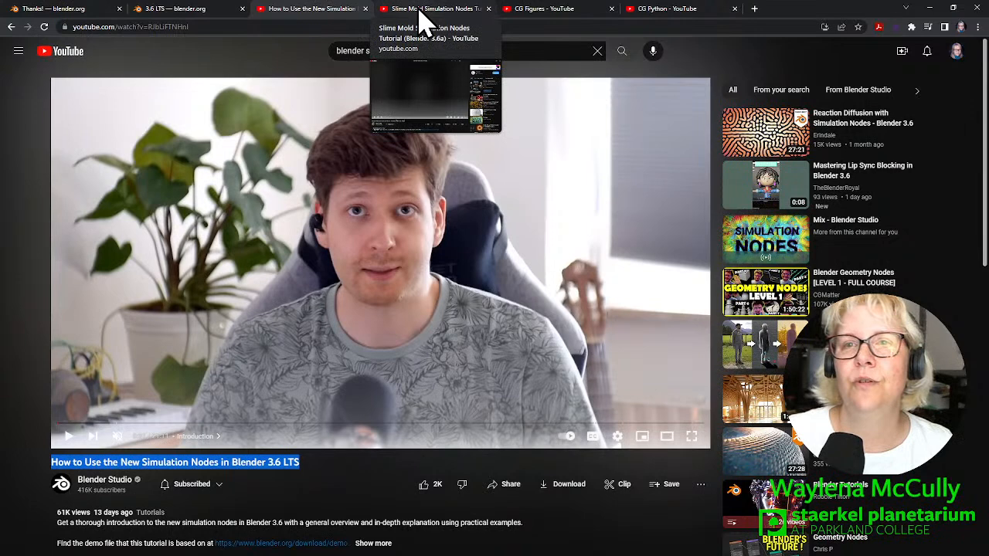
pyautogui.click(433, 10)
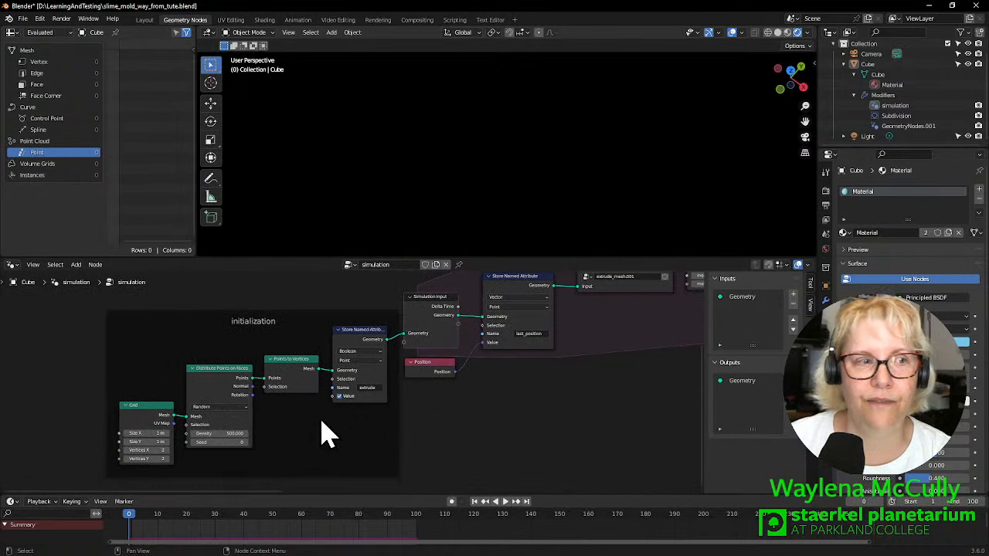
pyautogui.moveTo(158, 347)
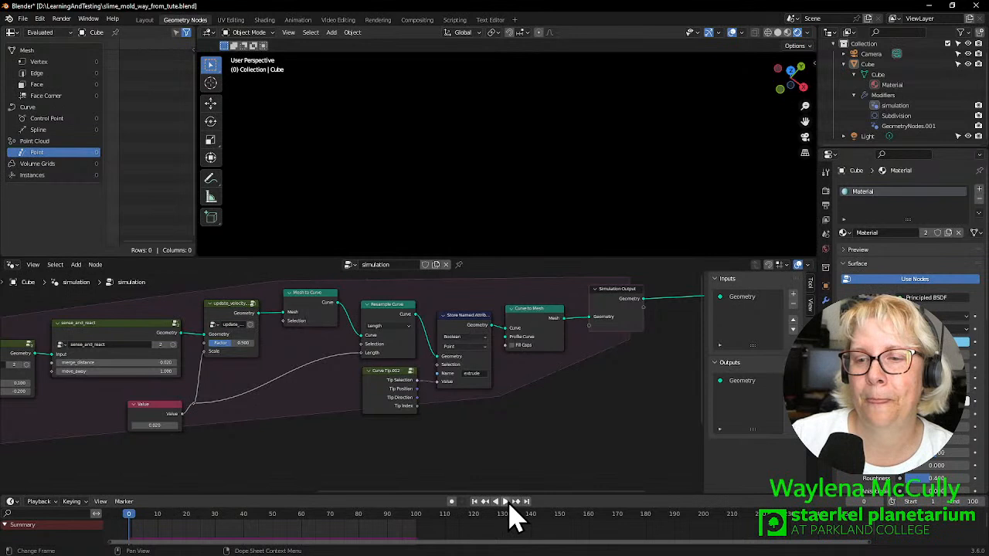
# Start playback of the slime mold simulation in the Timeline
pyautogui.click(507, 500)
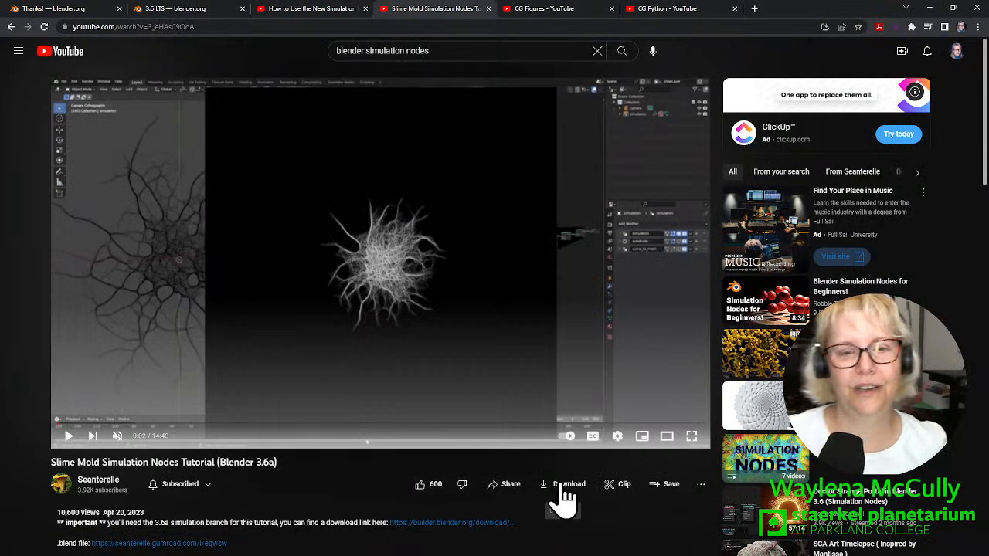
# Scroll down the Slime Mold Simulation Nodes Tutorial page toward its description
pyautogui.scroll(-3)
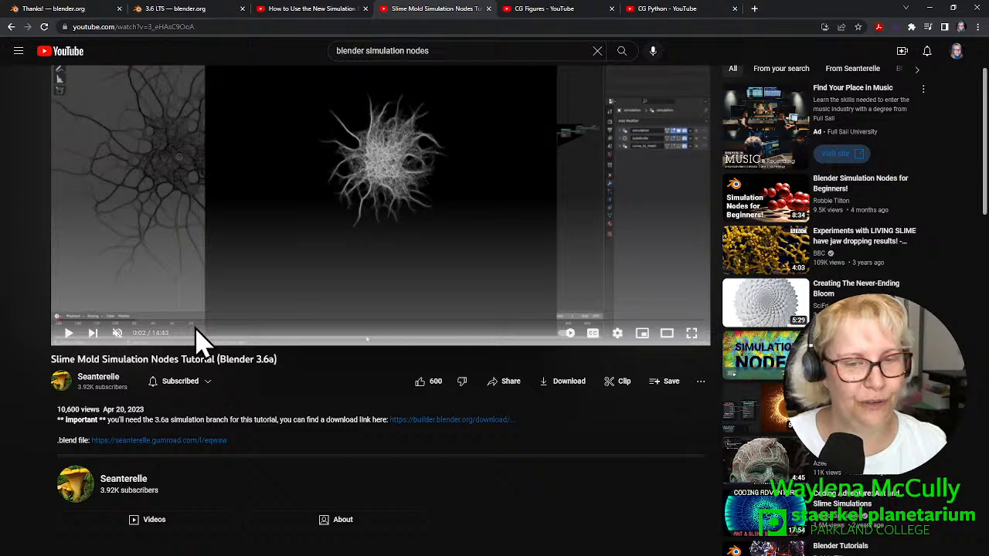
pyautogui.moveTo(209, 448)
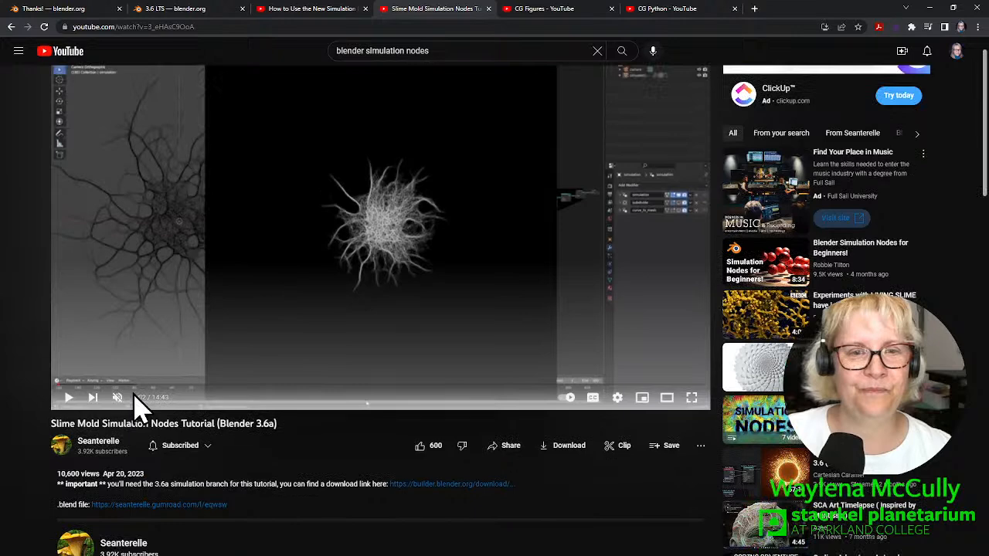
pyautogui.moveTo(432, 19)
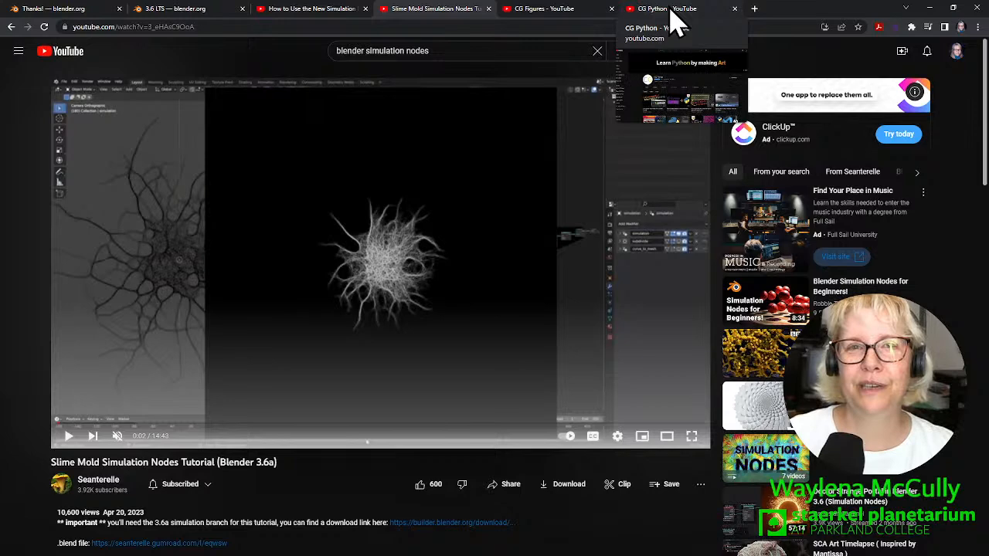
# Switch to the CG Figures channel and open its Blender & Science playlist
pyautogui.click(541, 10)
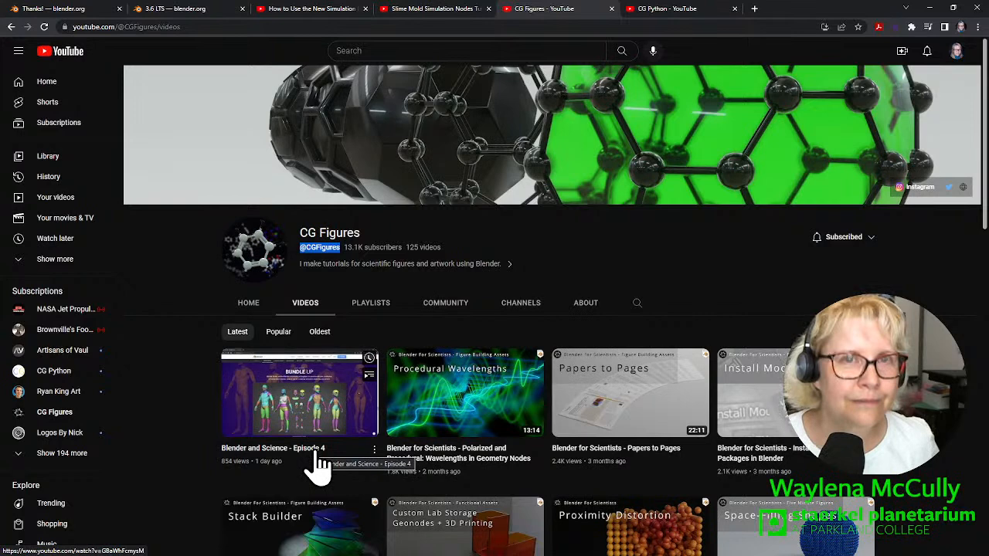
pyautogui.click(371, 303)
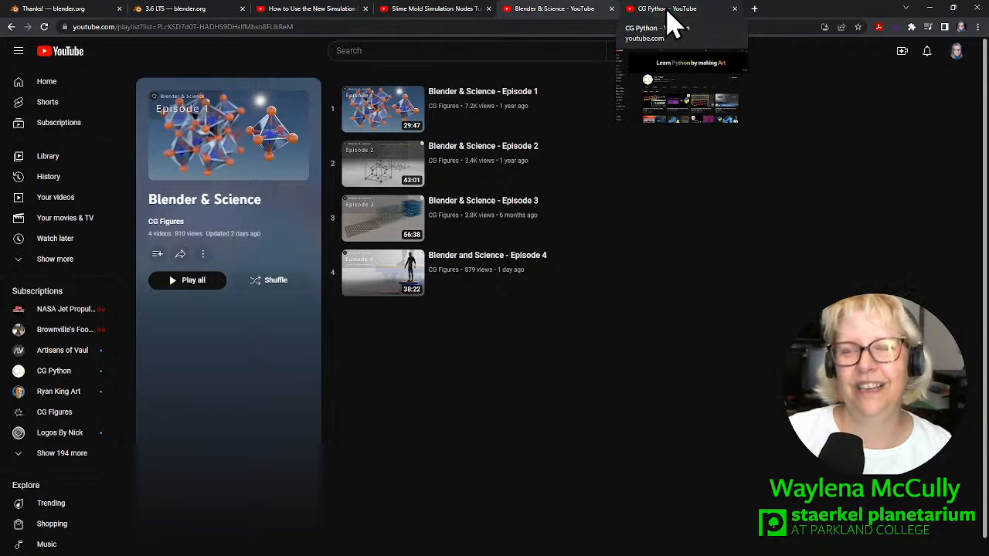
# Switch to the CG Python channel and scroll through its grid of Blender Python tutorials
pyautogui.click(662, 9)
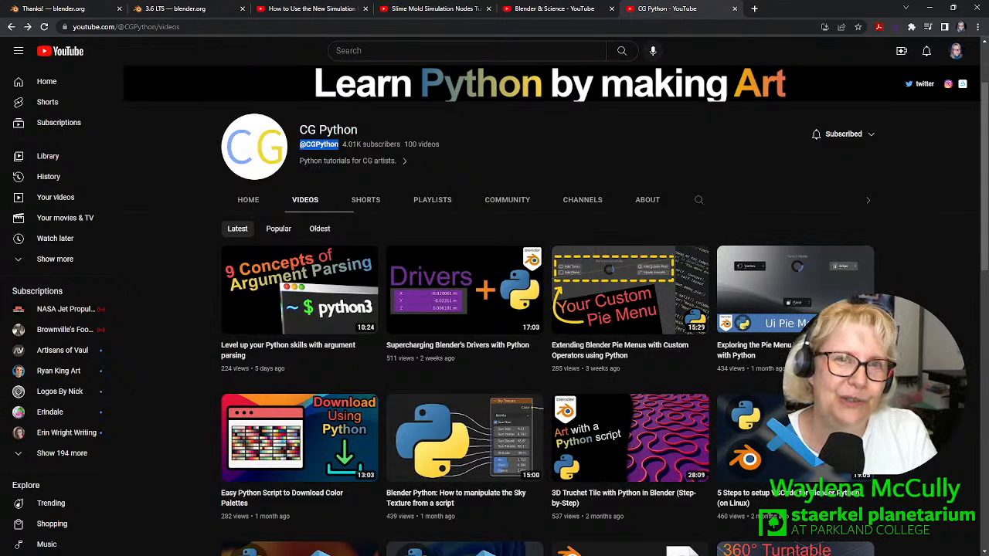
pyautogui.scroll(-3)
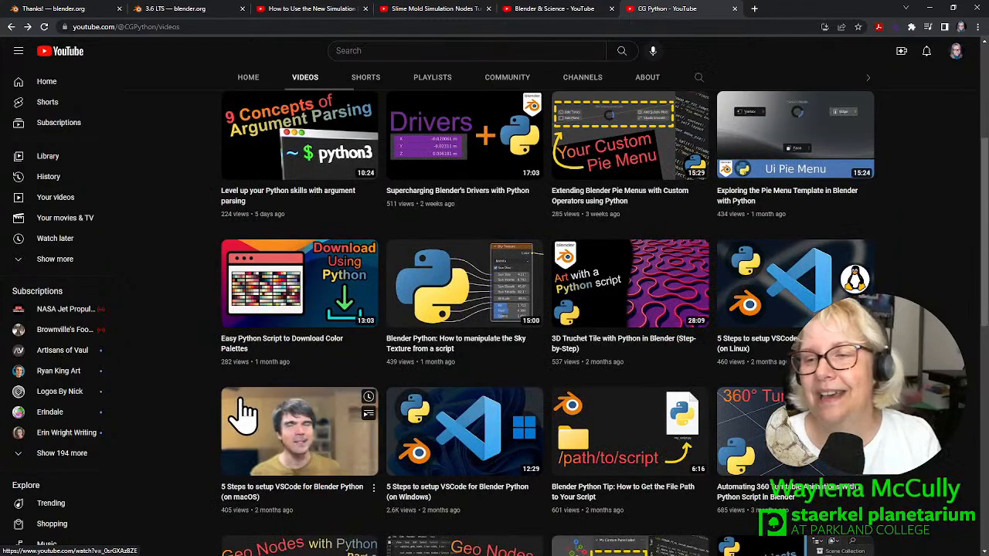
pyautogui.scroll(-3)
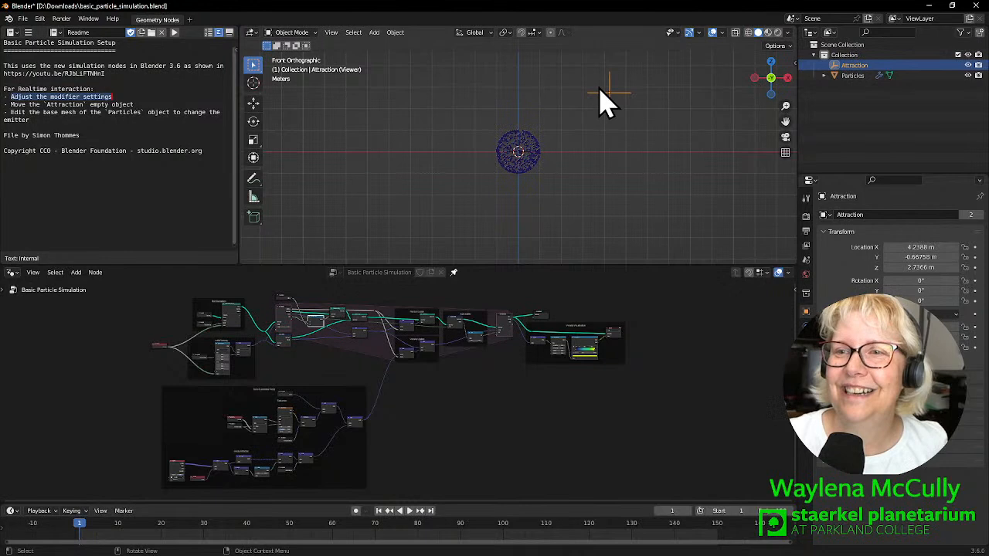
pyautogui.moveTo(417, 525)
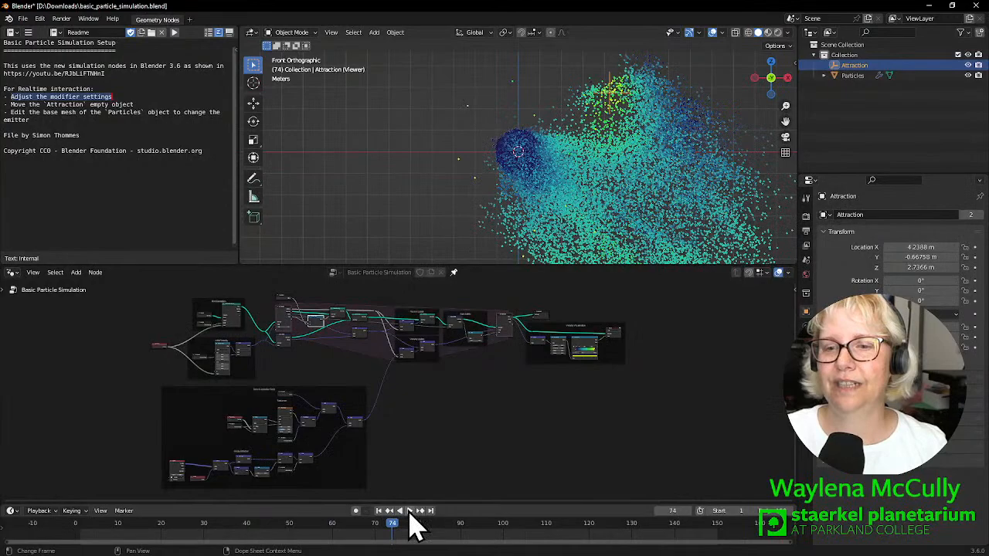
# Jump the Timeline back to frame 1 and play the particle simulation again
pyautogui.click(409, 510)
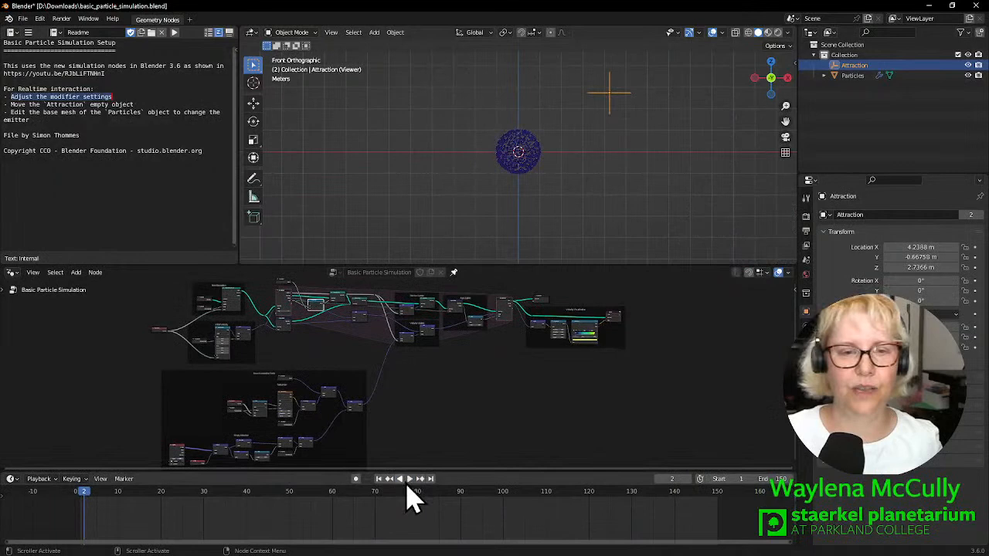
pyautogui.click(11, 479)
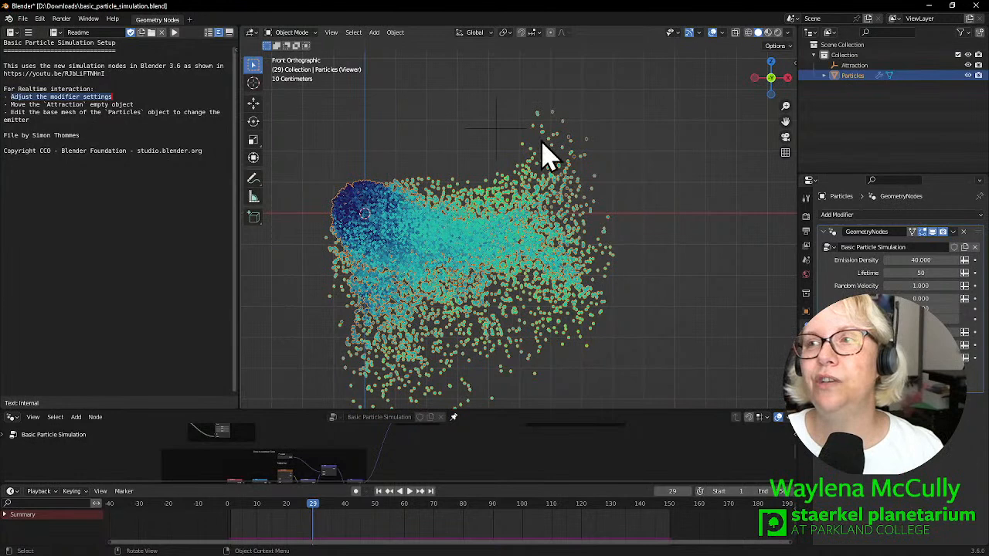
pyautogui.moveTo(497, 147)
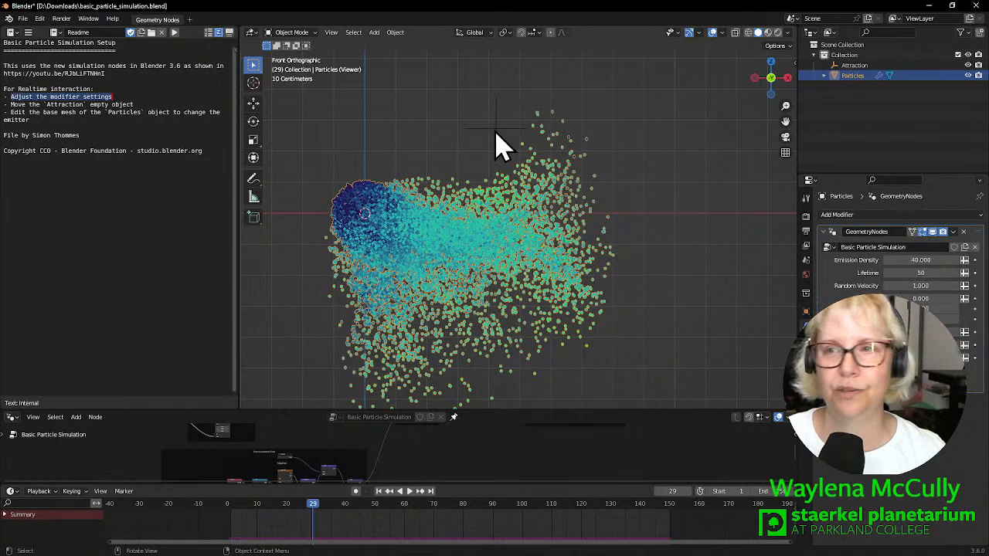
# Resume playback so the particle cloud spreads further
pyautogui.click(405, 491)
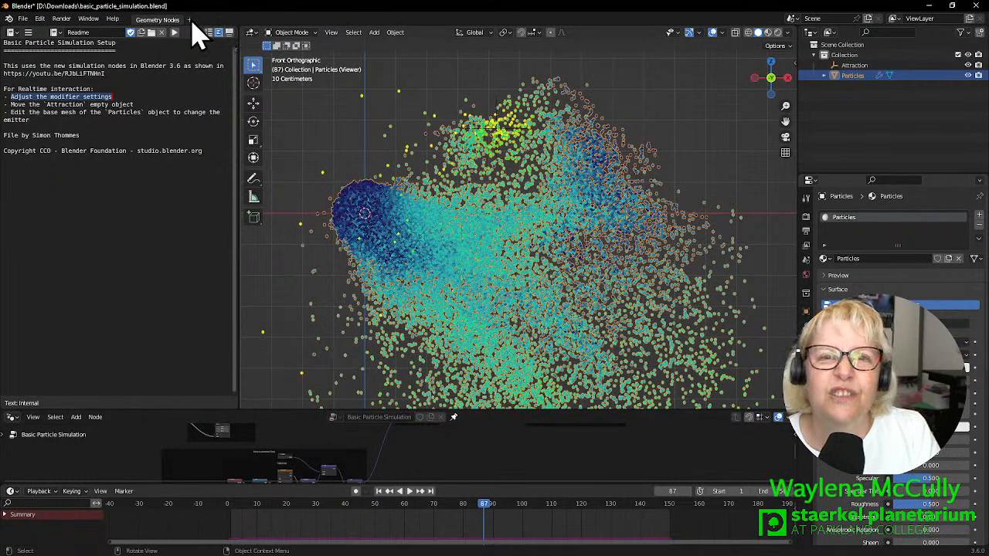
# Maximise the Geometry Node Editor to view the Velocity Visualization nodes
pyautogui.click(199, 19)
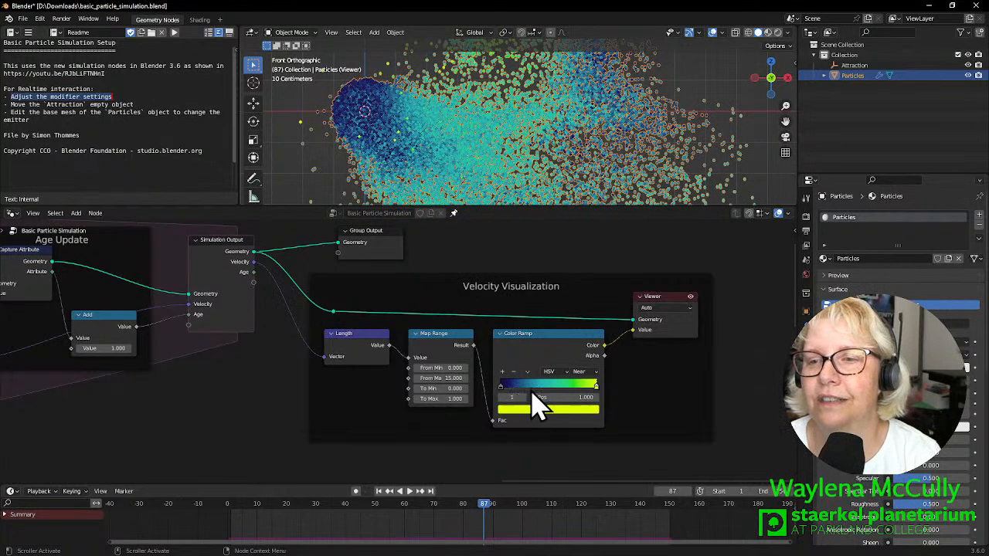
pyautogui.moveTo(275, 290)
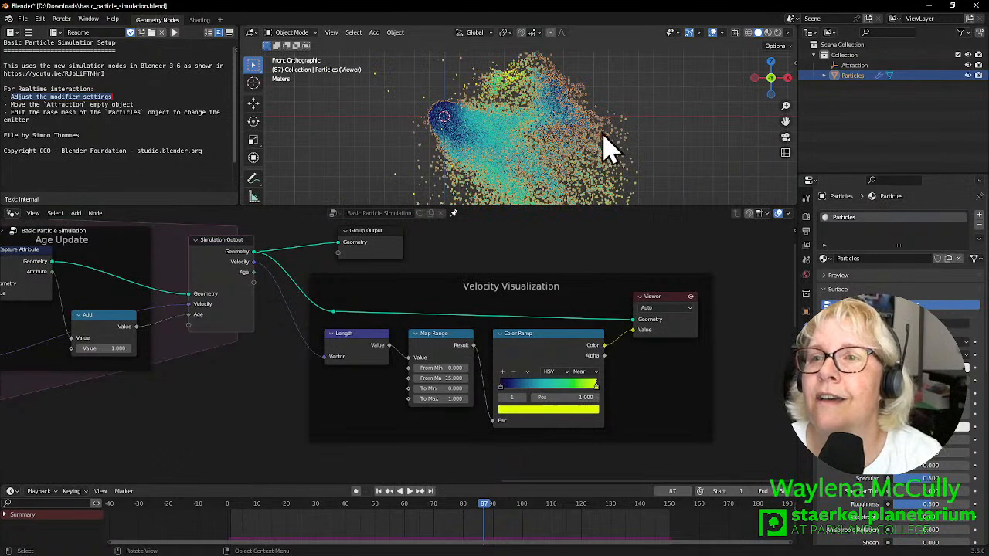
pyautogui.moveTo(584, 108)
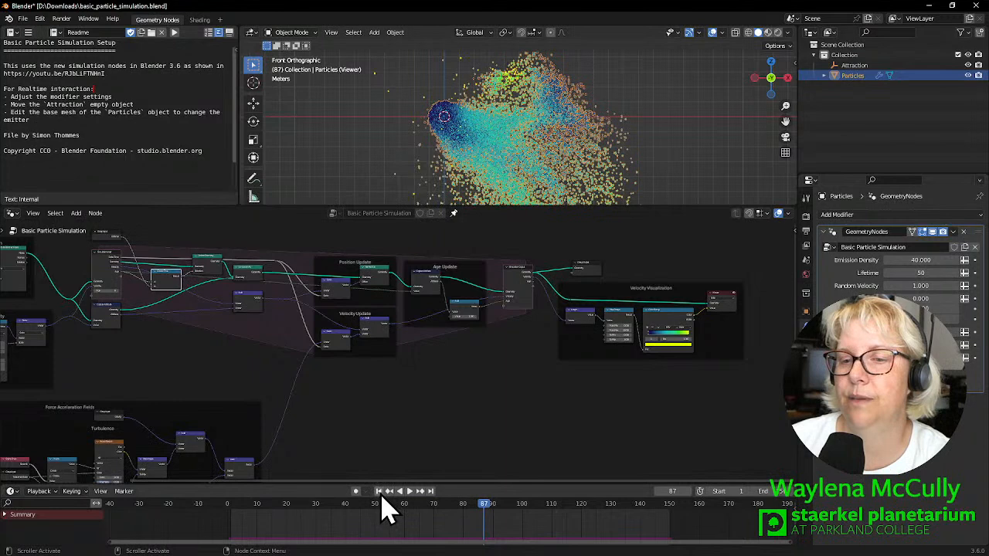
# Rewind to frame 1 and replay, producing a curving particle stream from the emitter
pyautogui.click(230, 504)
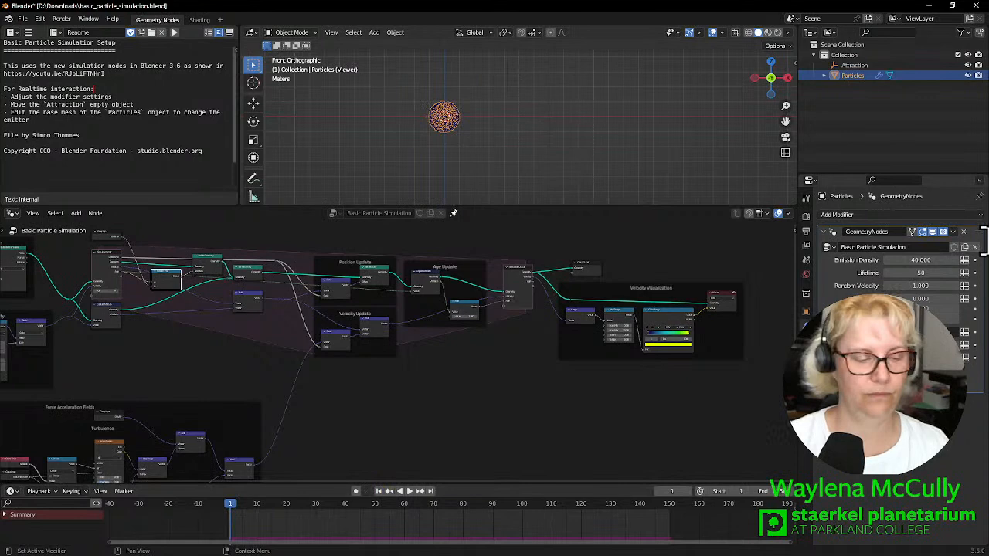
pyautogui.click(402, 491)
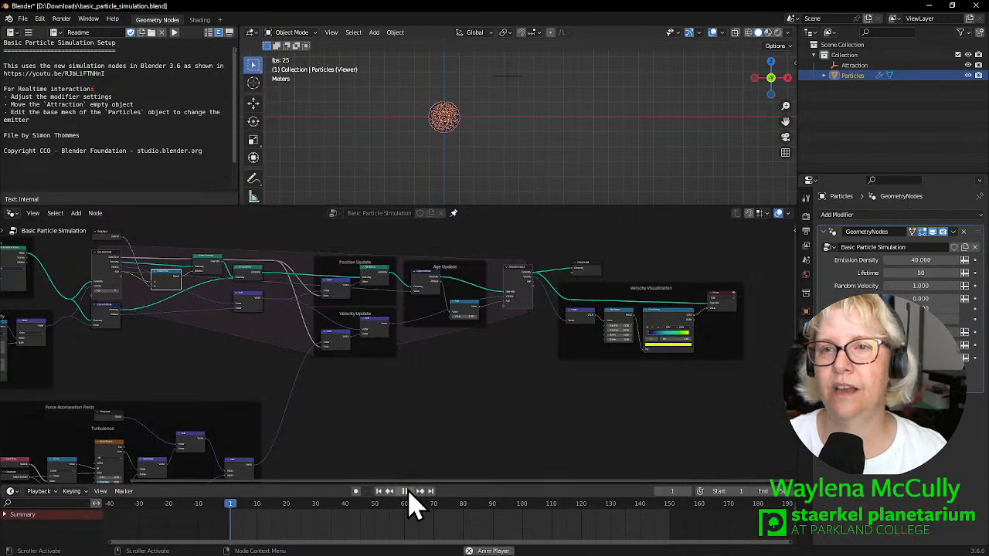
pyautogui.click(405, 492)
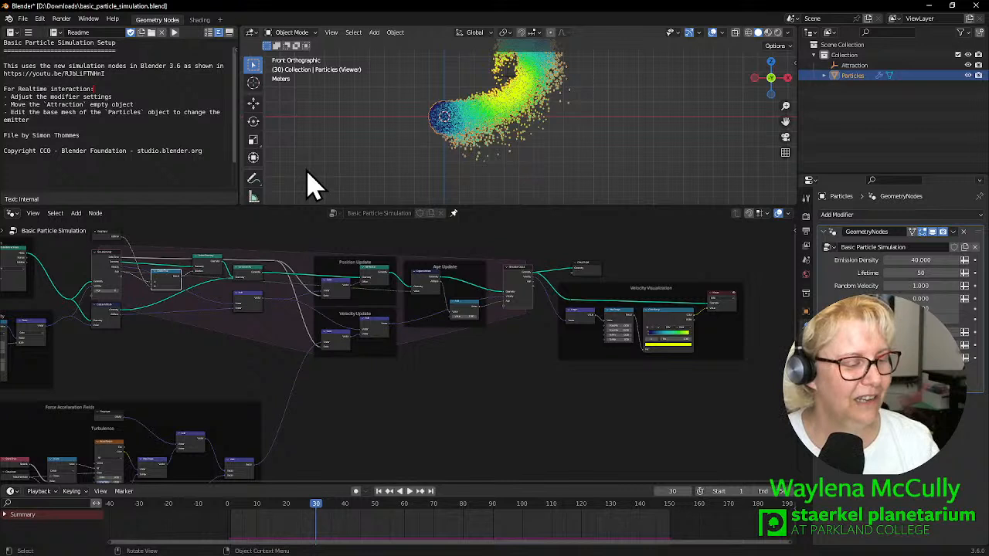
pyautogui.moveTo(348, 121)
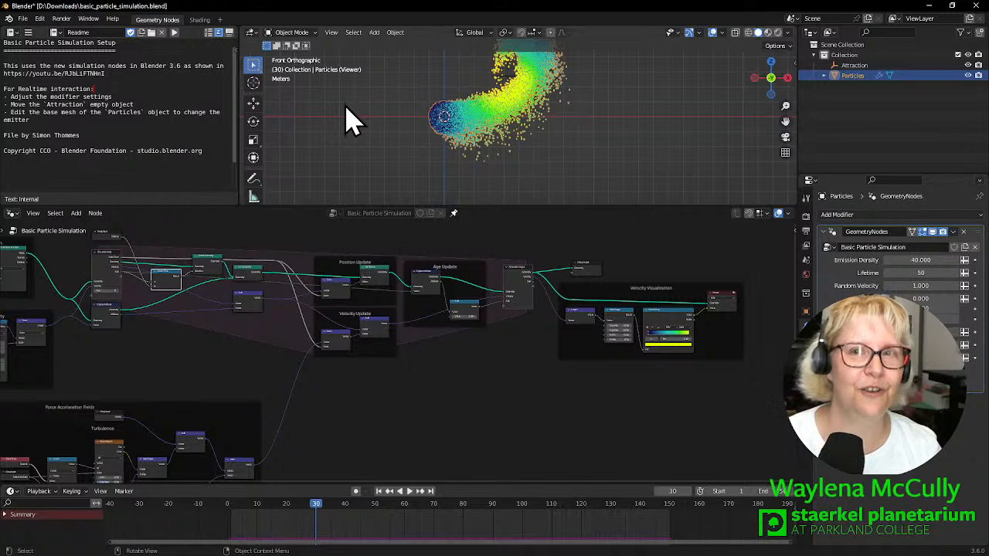